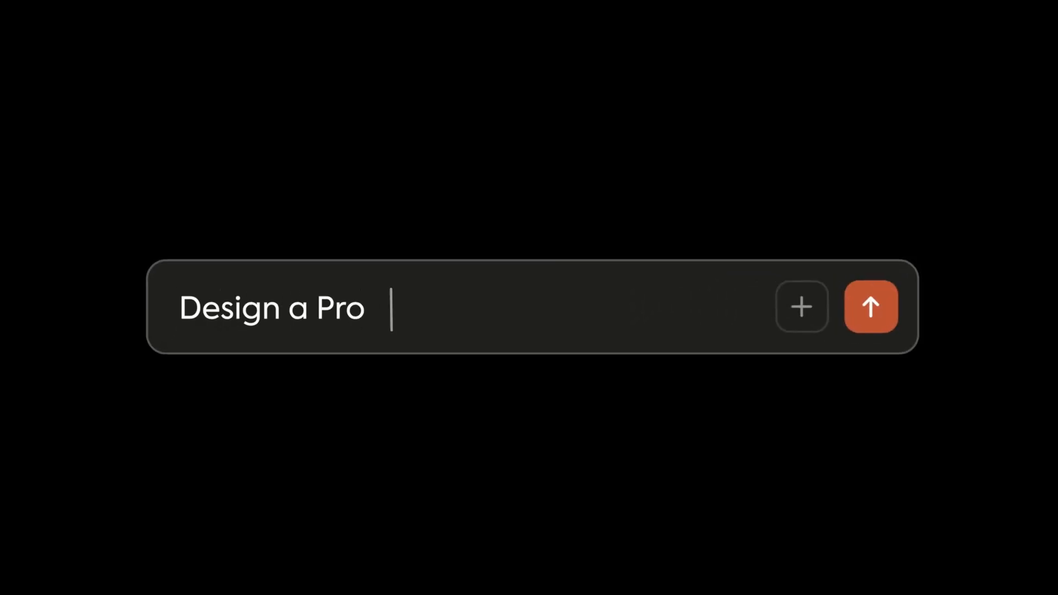
Step: Finish the 'Project Management App' title and land on Claude's sign-in page
type("ject Management App")
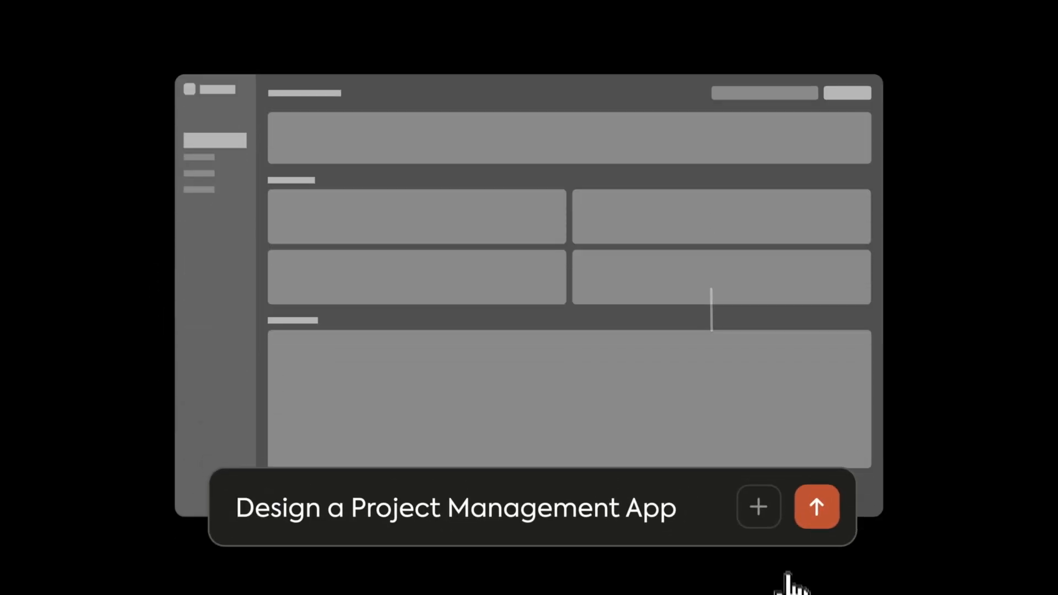
left_click(816, 507)
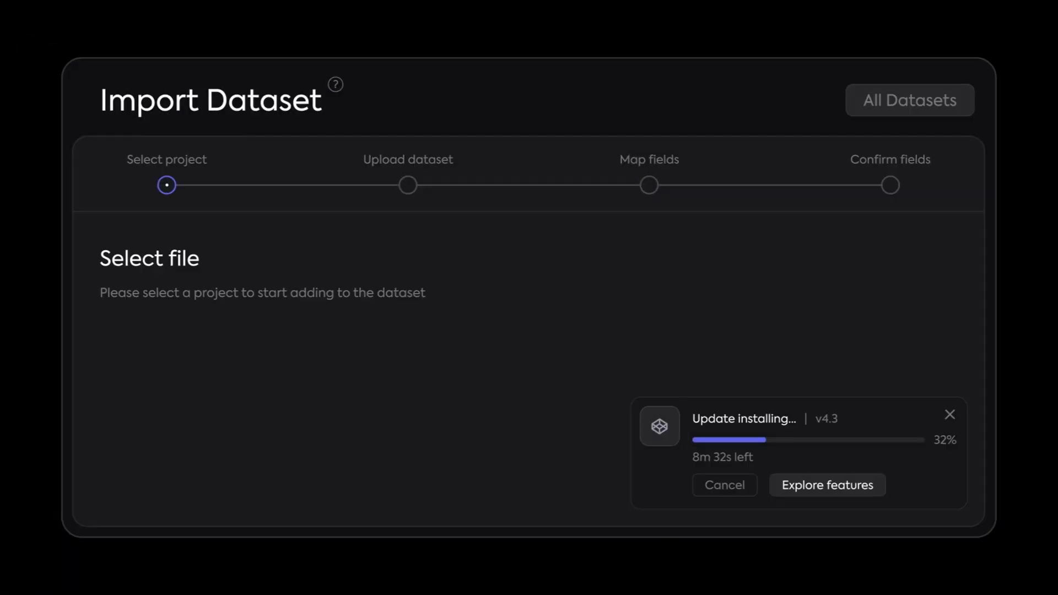
left_click(827, 485)
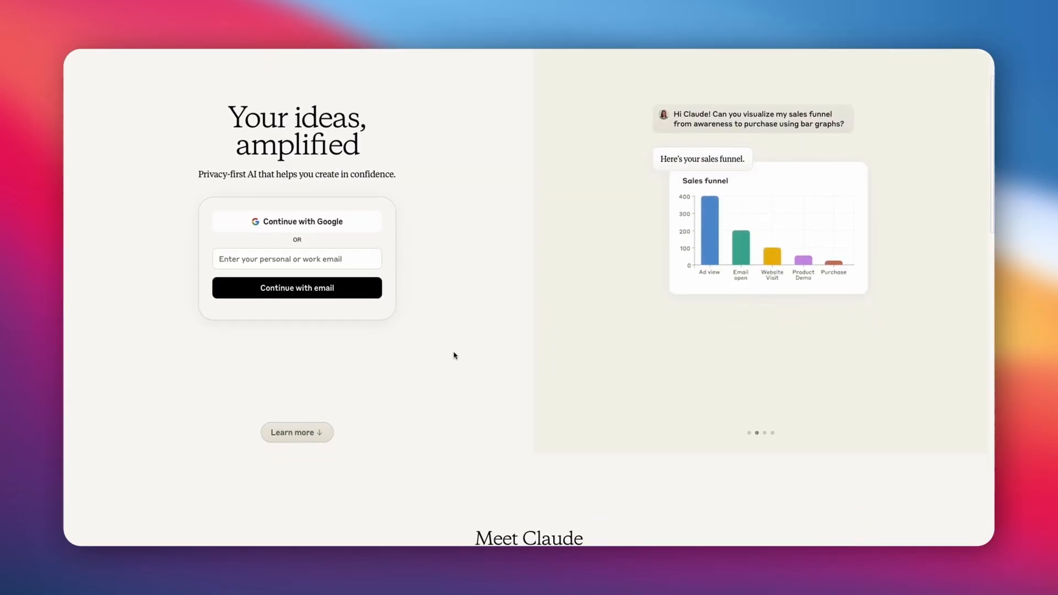
Step: Scroll through the finished TaskFlow dashboard artifact with project cards and timeline
scroll("down", 3)
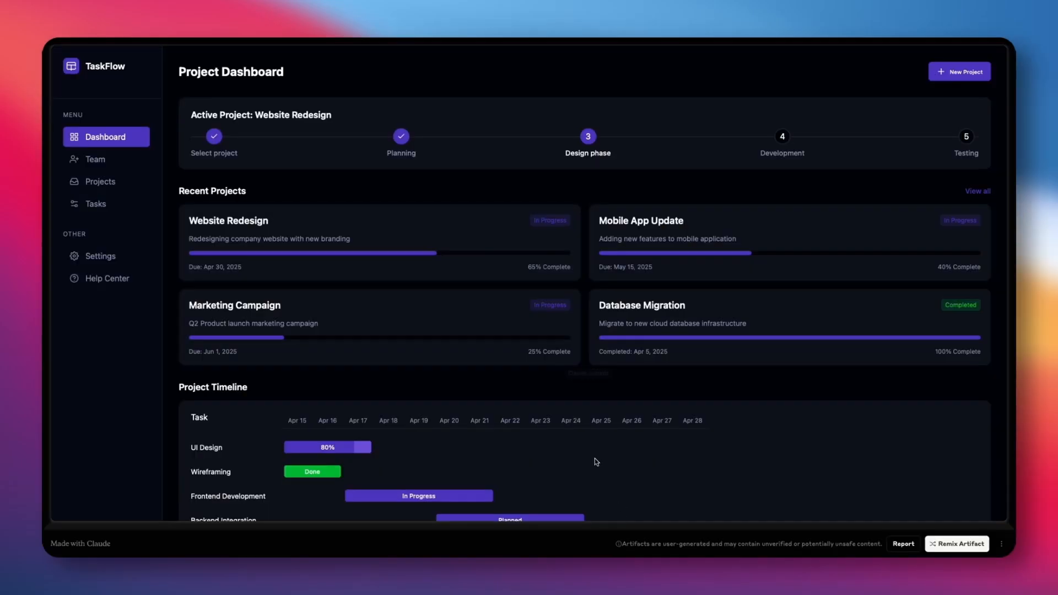
mouse_move(439, 269)
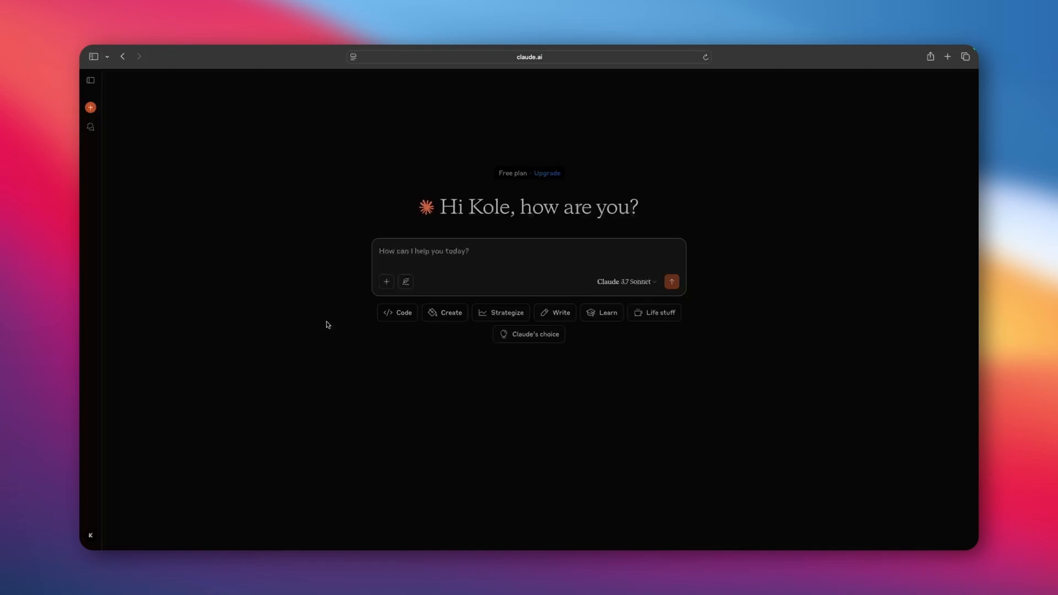
mouse_move(370, 293)
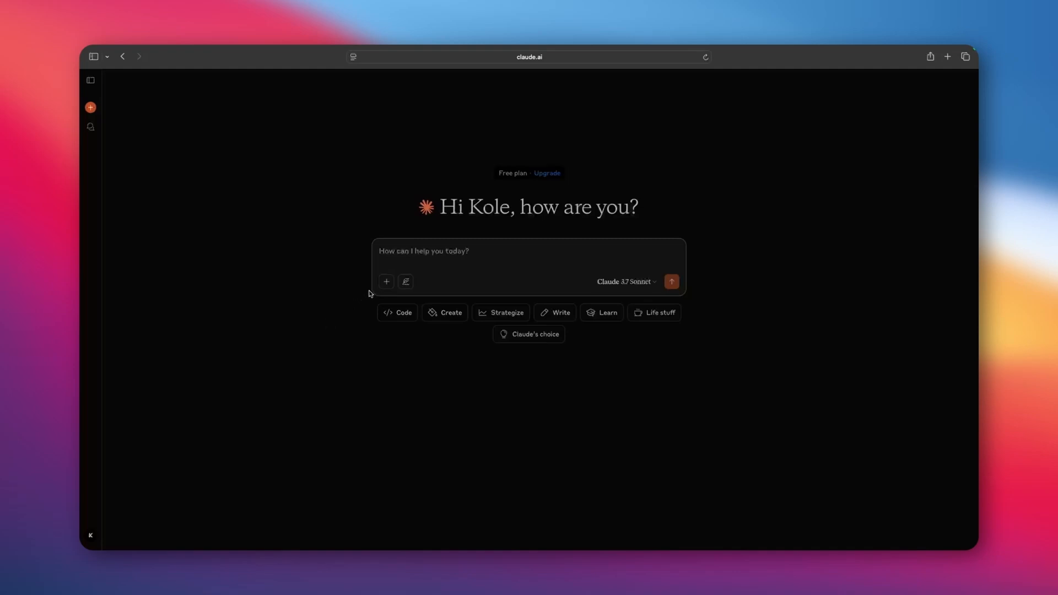
Step: Focus the Dribbble home page search bar for design inspiration
left_click(386, 281)
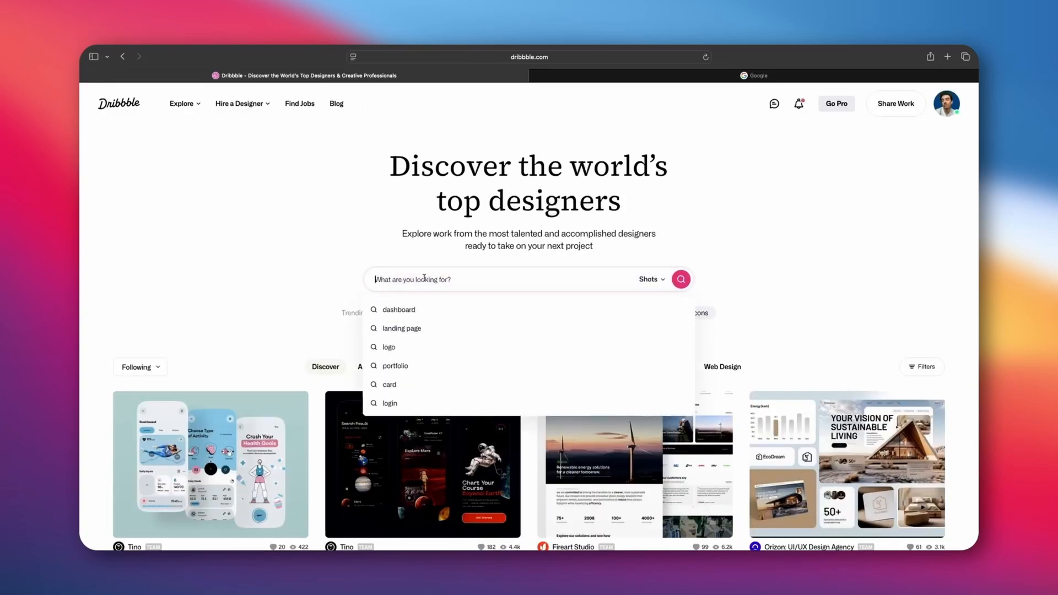
Step: Search Dribbble for dashboard shots and view Shakuro's Sales Tracking SRM Dashboard
left_click(399, 309)
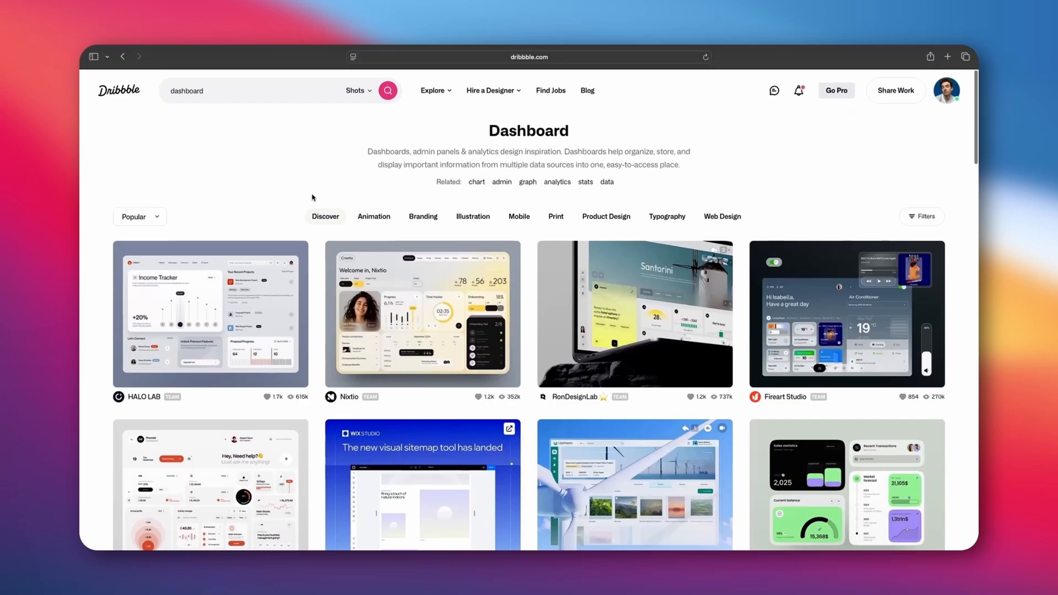
scroll("down", 3)
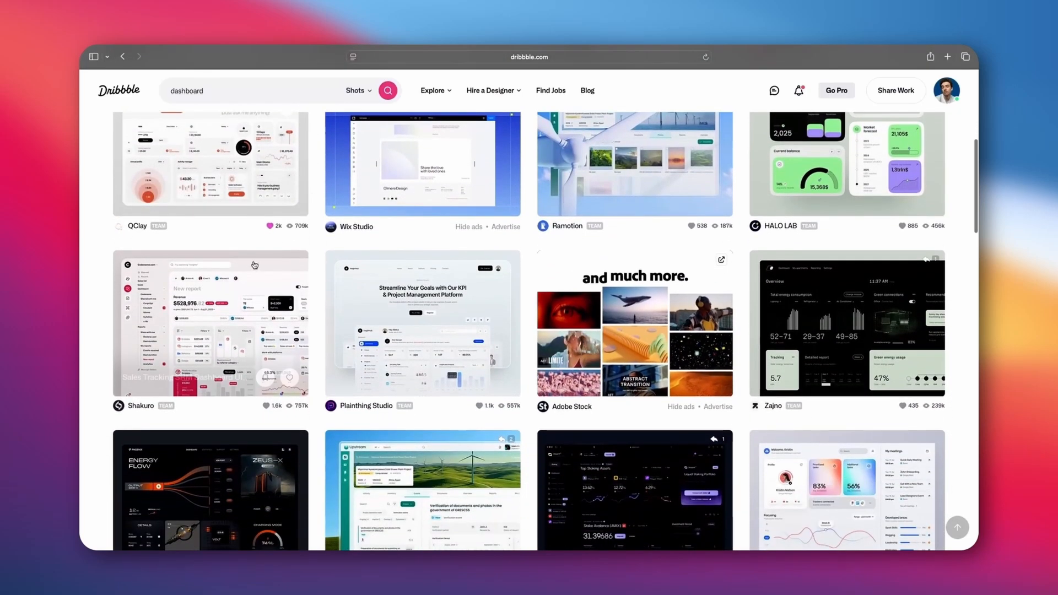
left_click(209, 324)
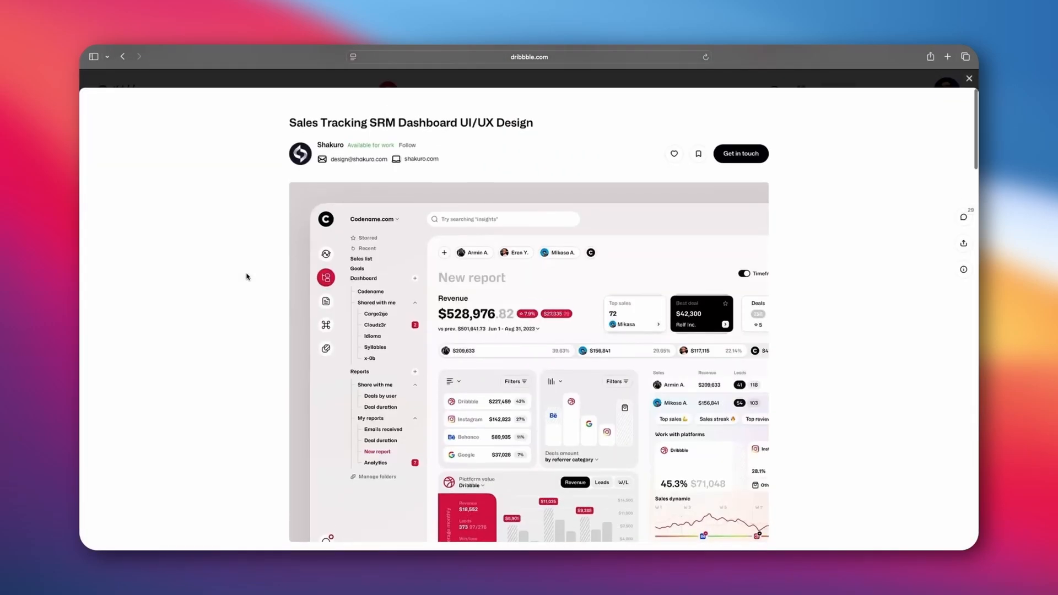
scroll("down", 3)
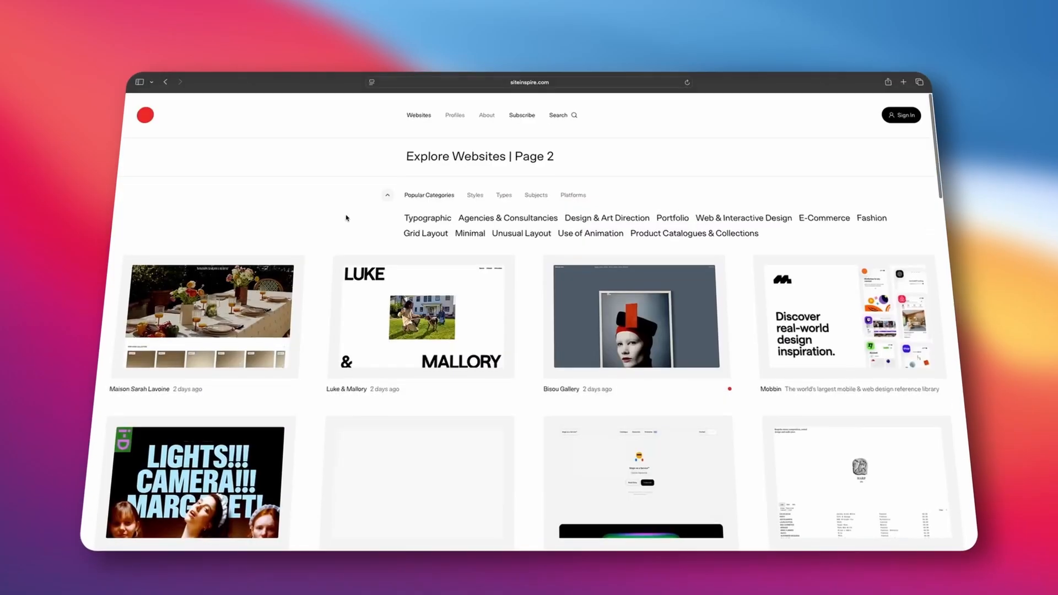
Step: Scroll SiteInspire's Explore Websites gallery and view the Maverick Protocol site
scroll("down", 3)
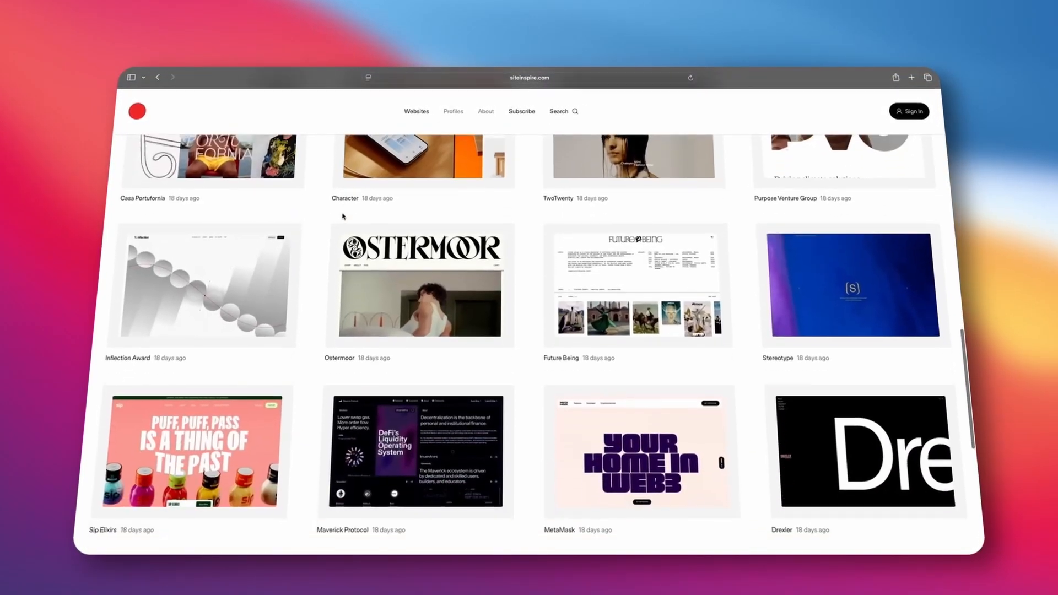
scroll("down", 3)
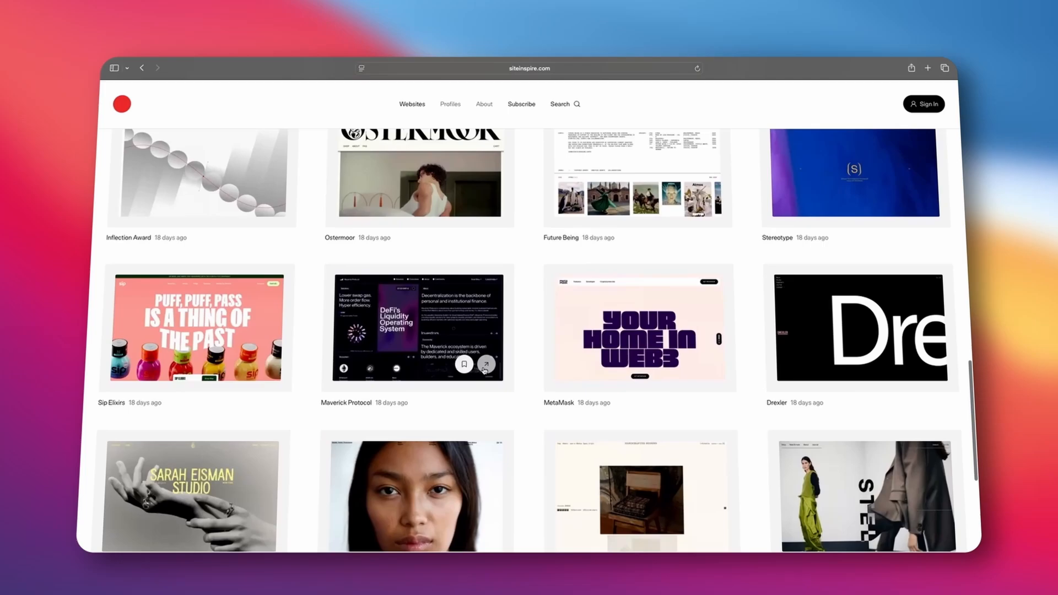
left_click(486, 365)
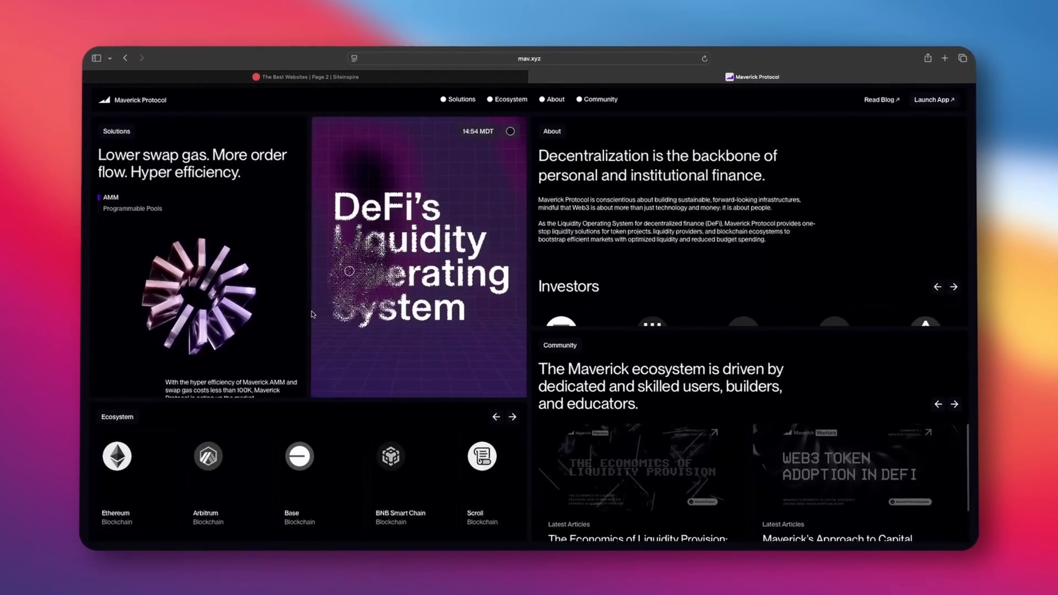
scroll("down", 3)
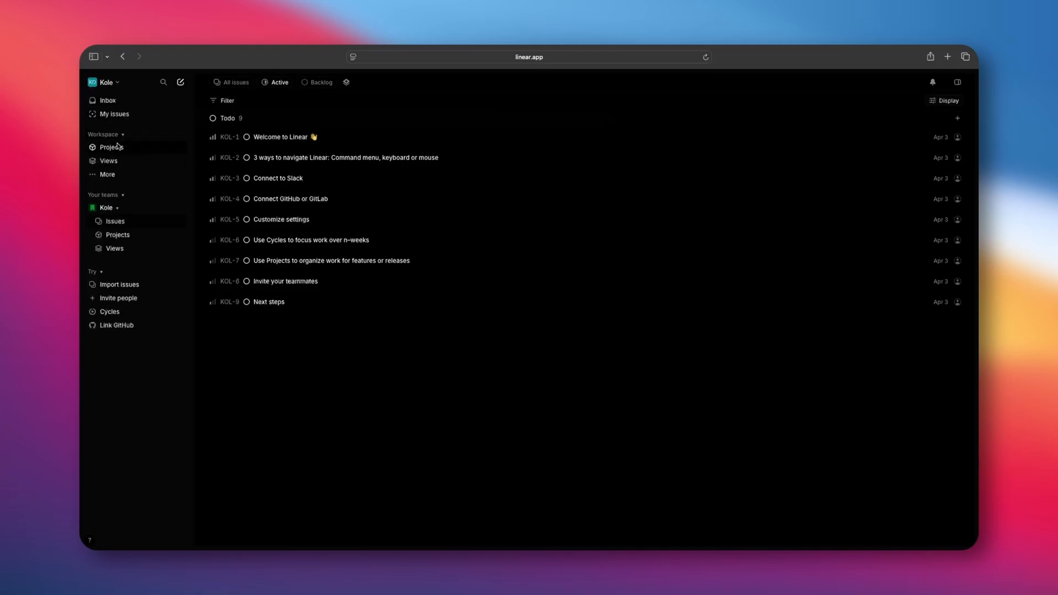
Step: Show the Linear workspace's empty Projects page from the sidebar
left_click(111, 147)
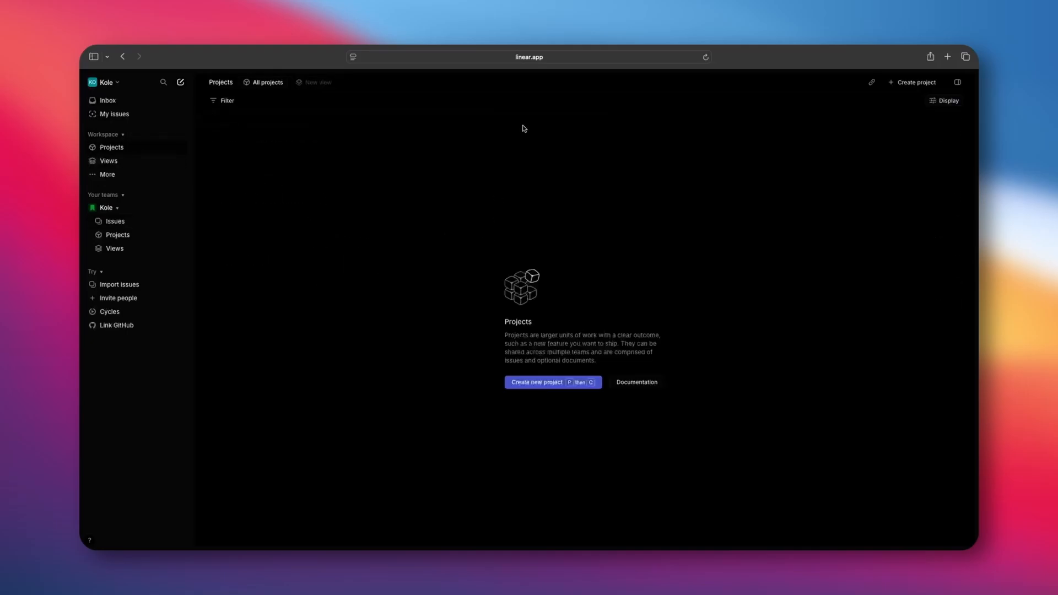
left_click(115, 221)
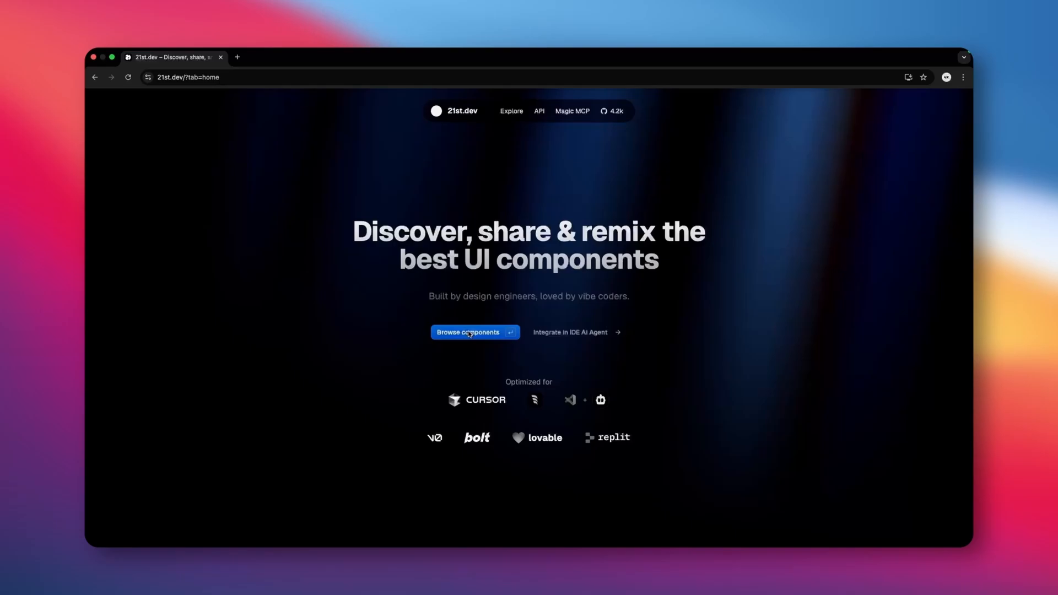
Step: Browse 21st.dev featured components and view the Expandable Tabs component page
left_click(473, 331)
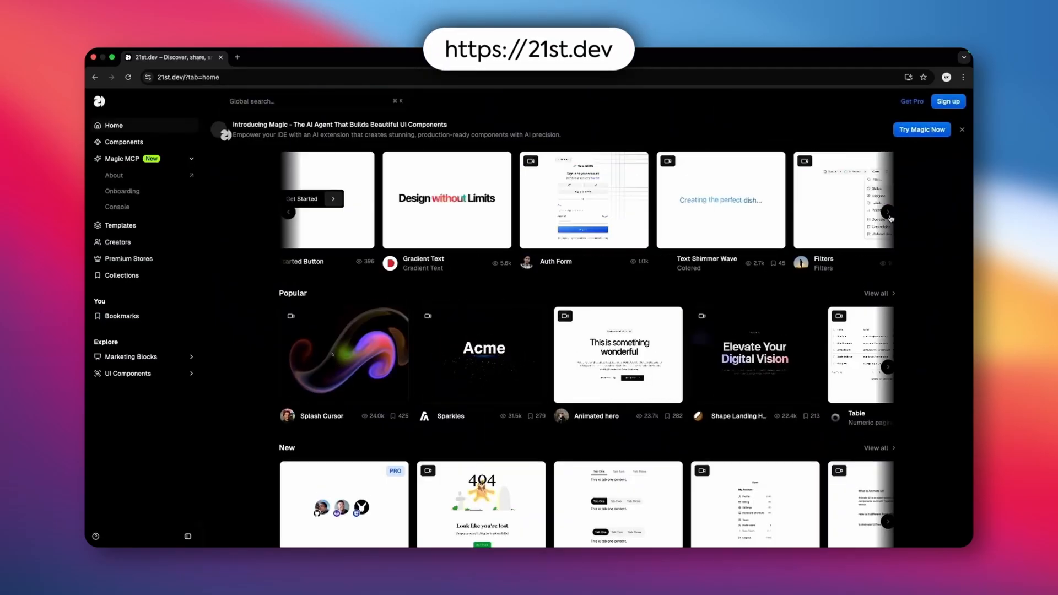
left_click(890, 212)
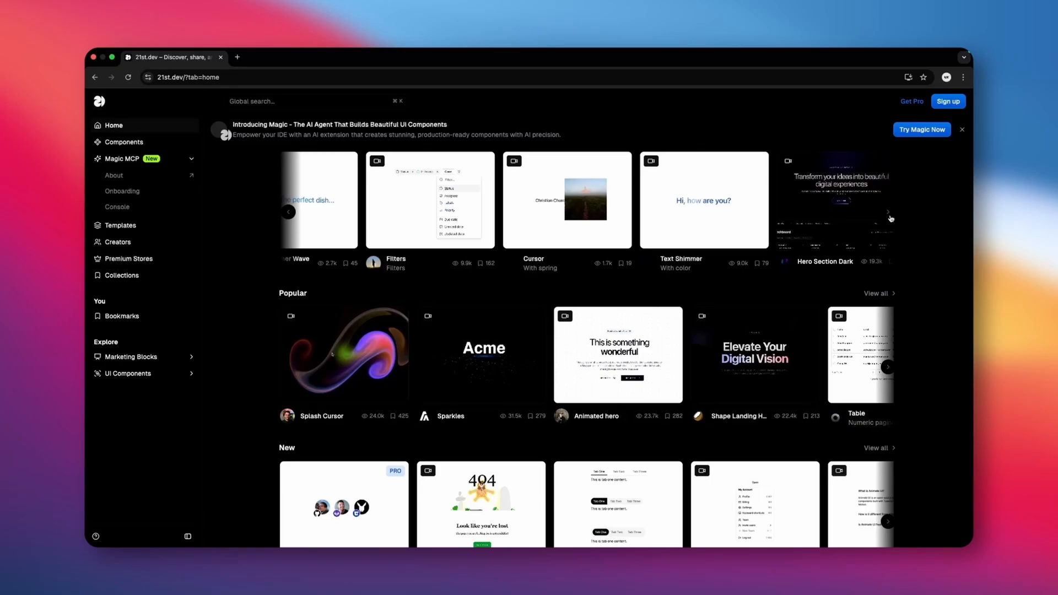
left_click(889, 212)
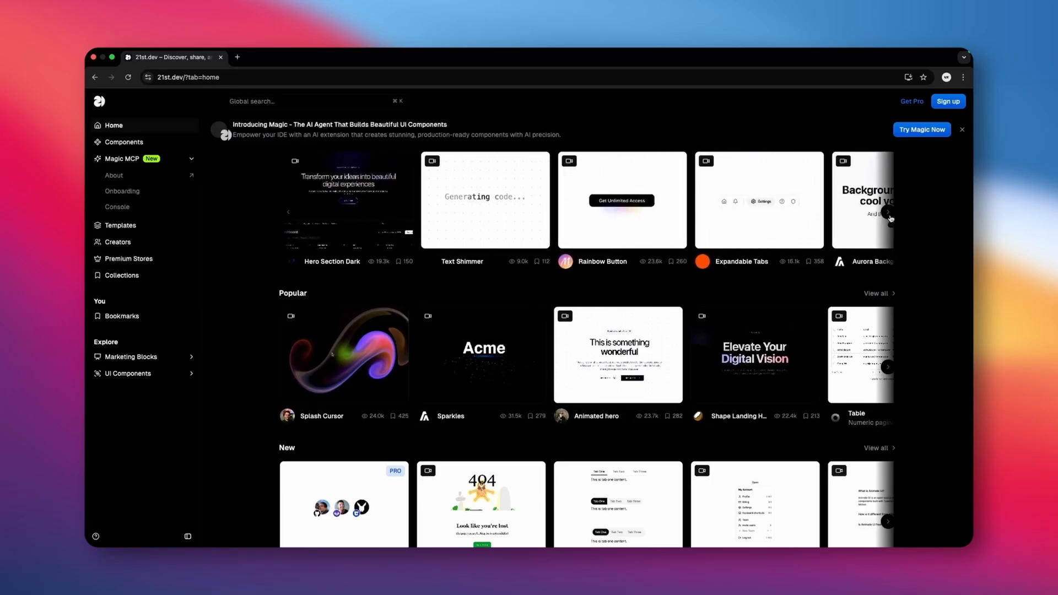
left_click(758, 199)
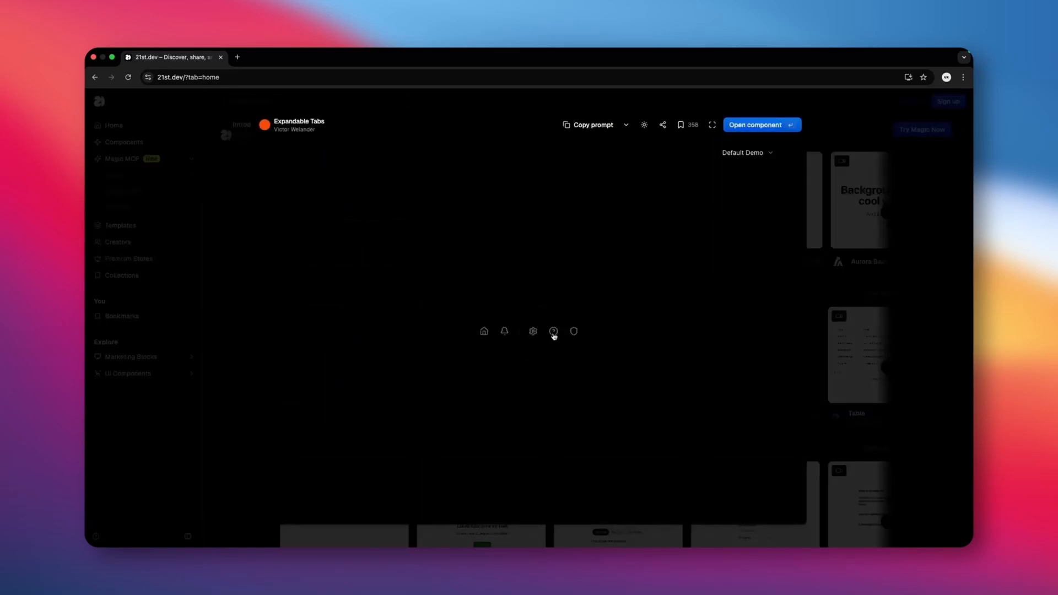
left_click(754, 124)
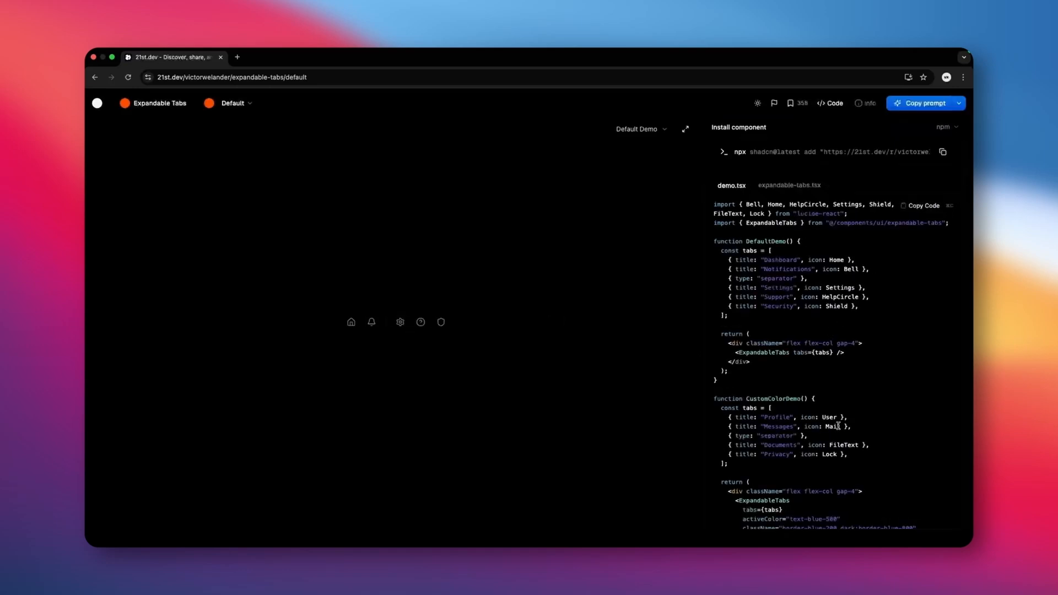
mouse_move(923, 161)
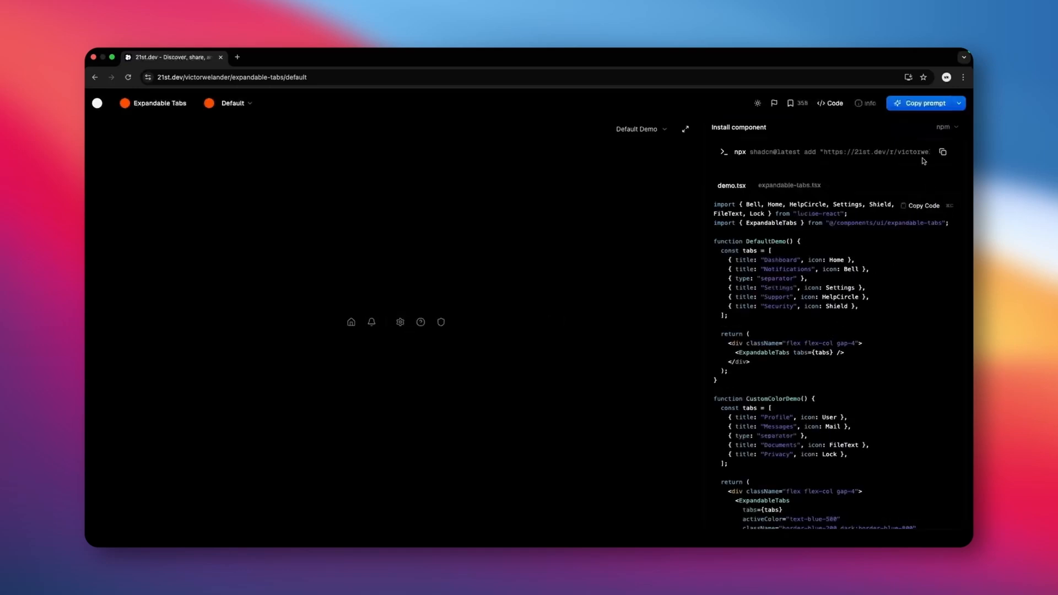
Step: Copy the Expandable Tabs prompt for AI code editors
left_click(922, 102)
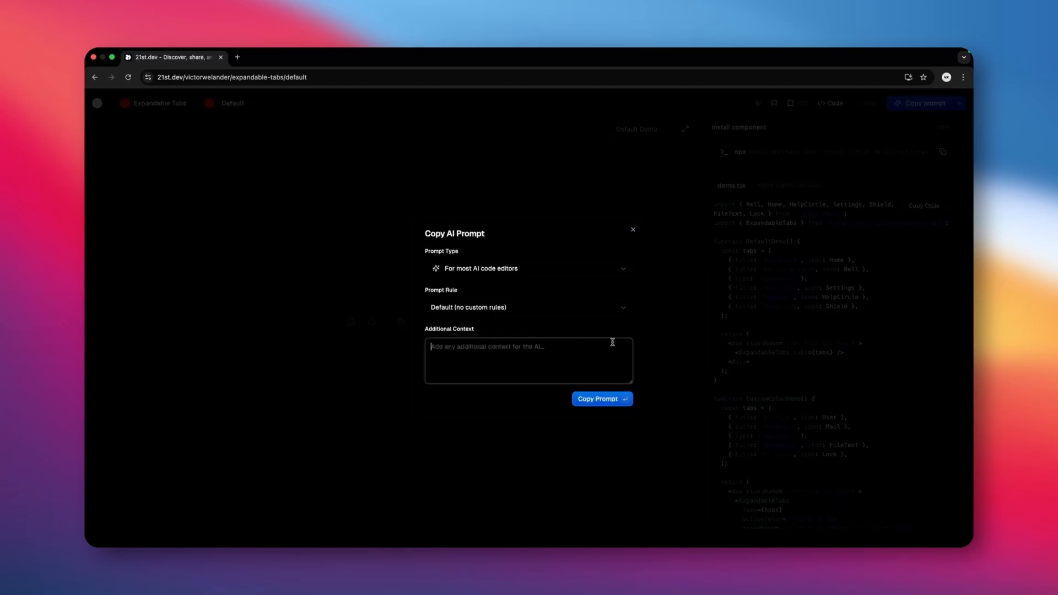
left_click(601, 398)
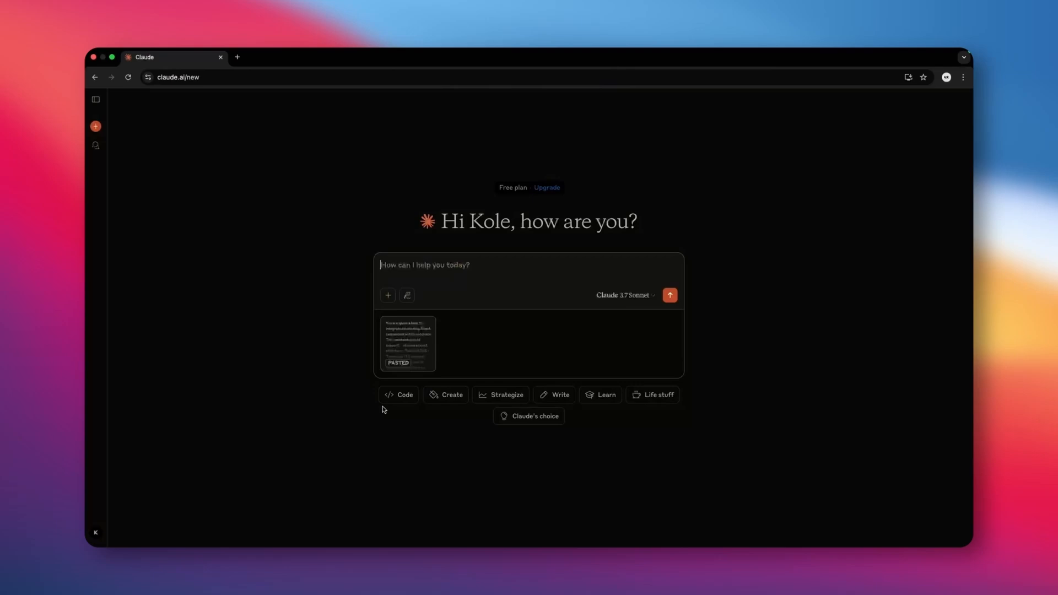
Step: Have Claude build the Expandable Tabs artifact and test the Privacy and other tabs expanding
left_click(669, 296)
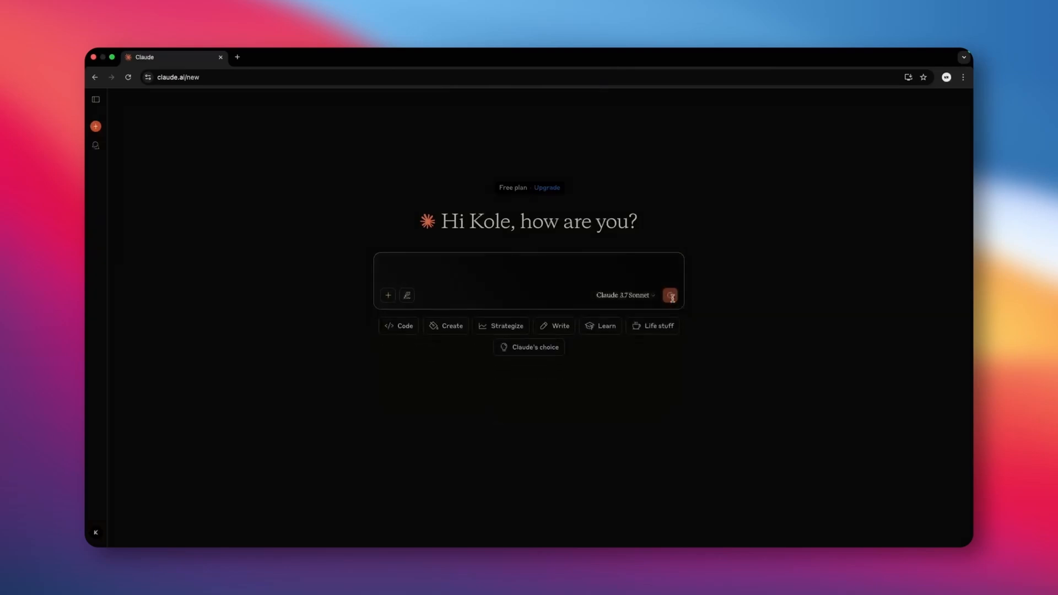
left_click(669, 295)
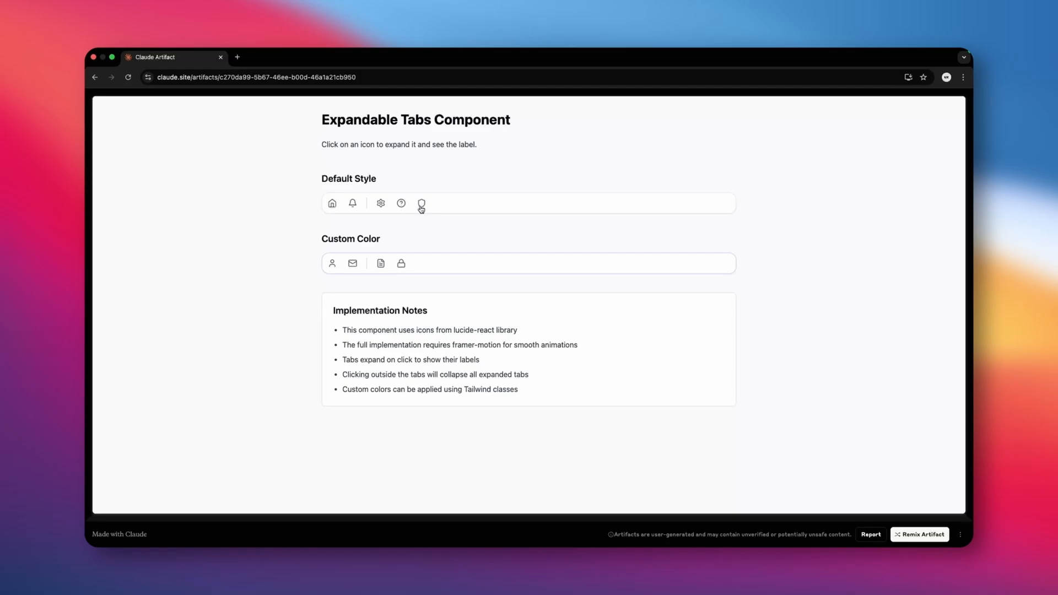
left_click(353, 203)
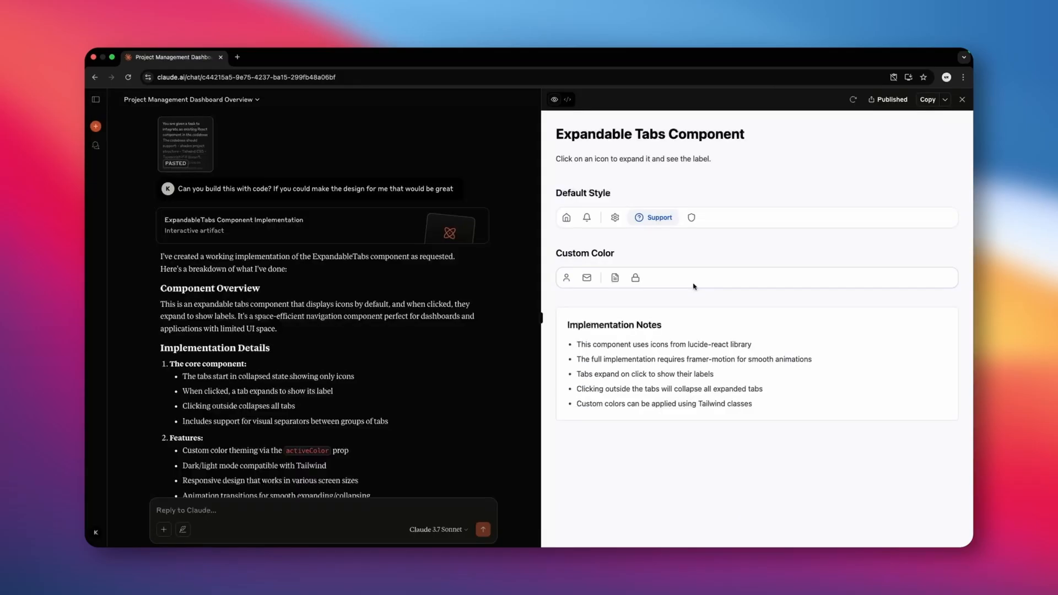
left_click(635, 278)
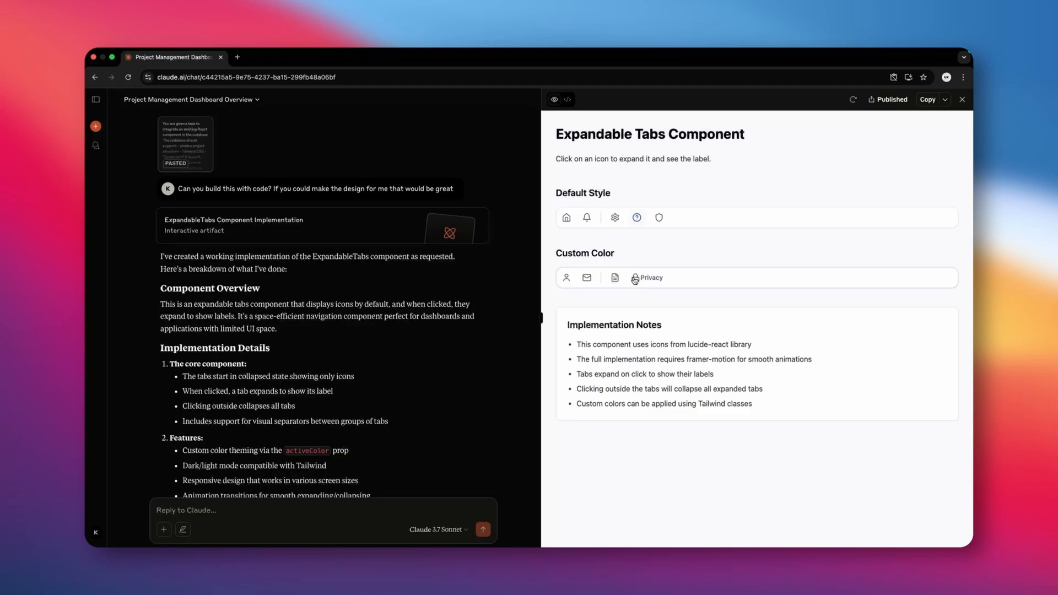
left_click(567, 99)
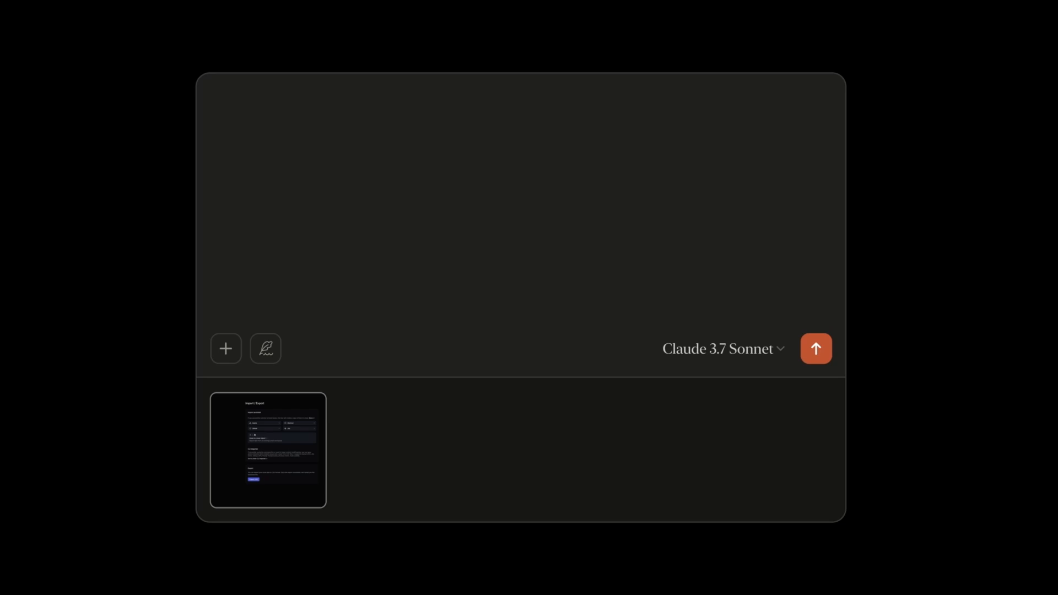
Step: Ask Claude for an HTML and CSS project management dashboard matching the reference image
type("Can you create a")
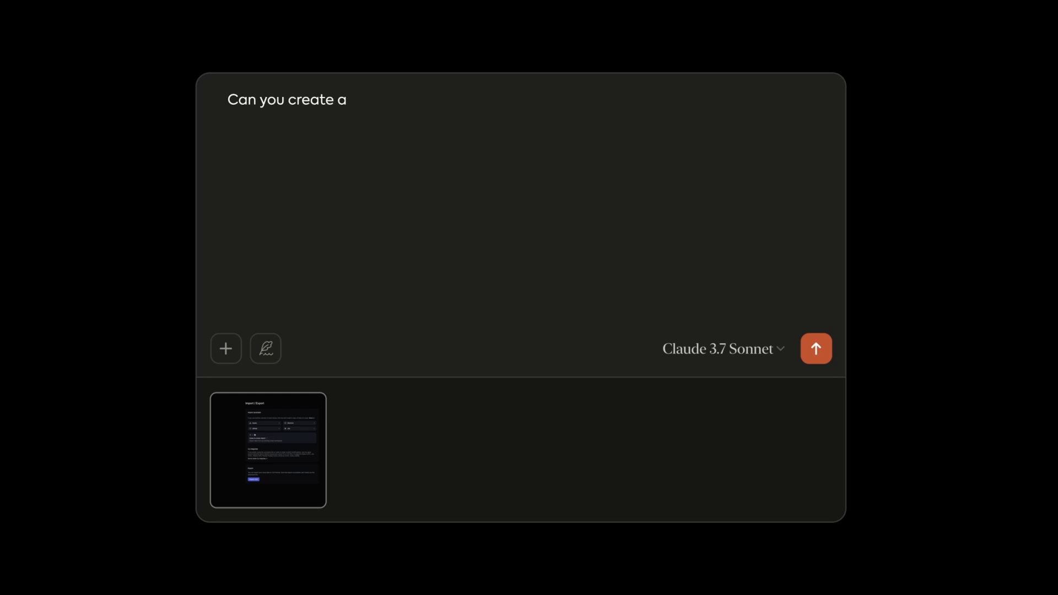
type("design")
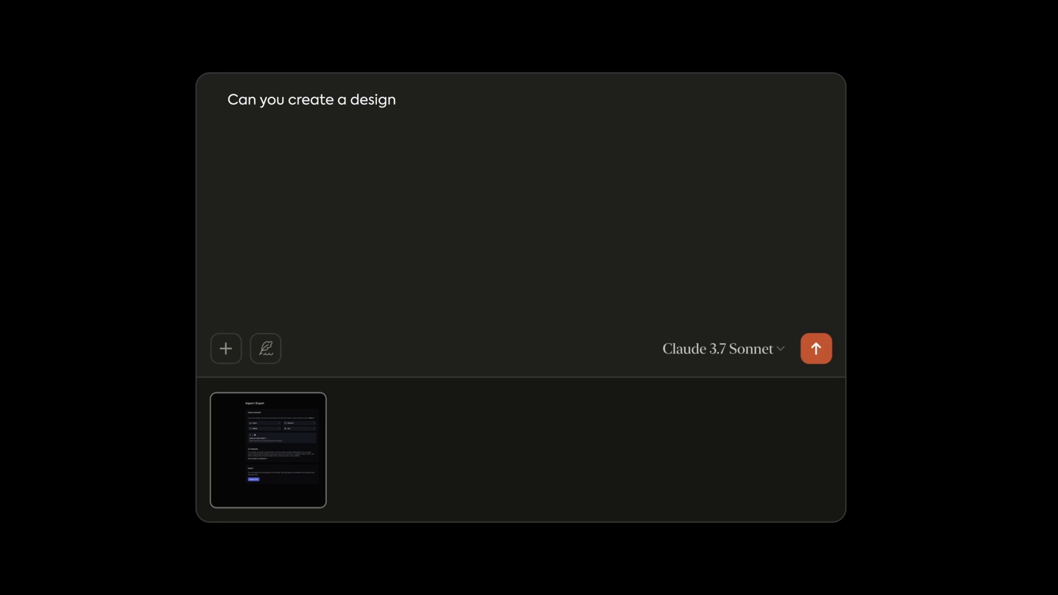
type("using HTML and")
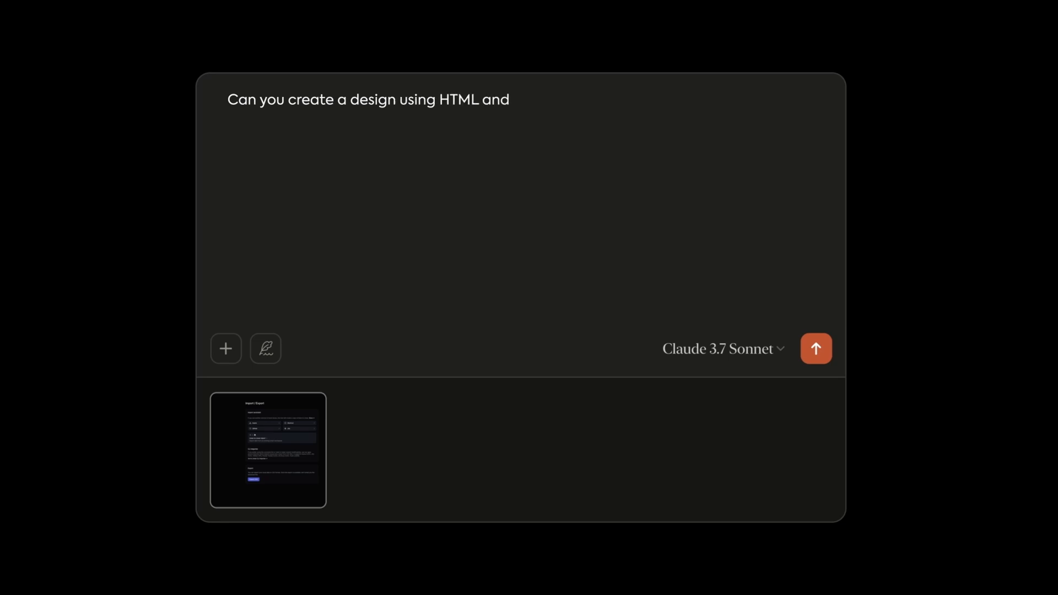
type("CSS with the following:")
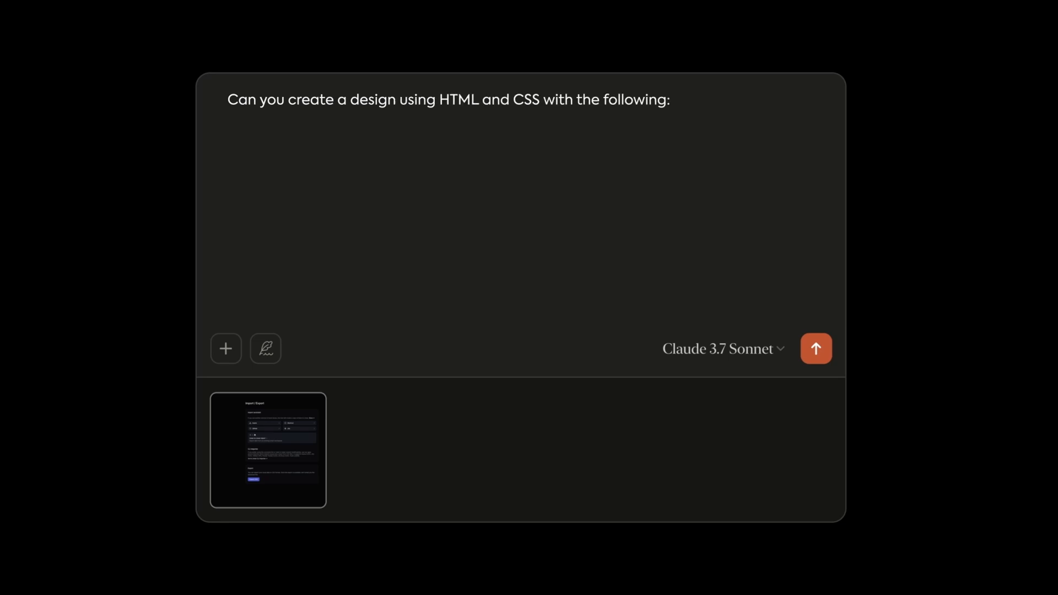
type("1. A project manage")
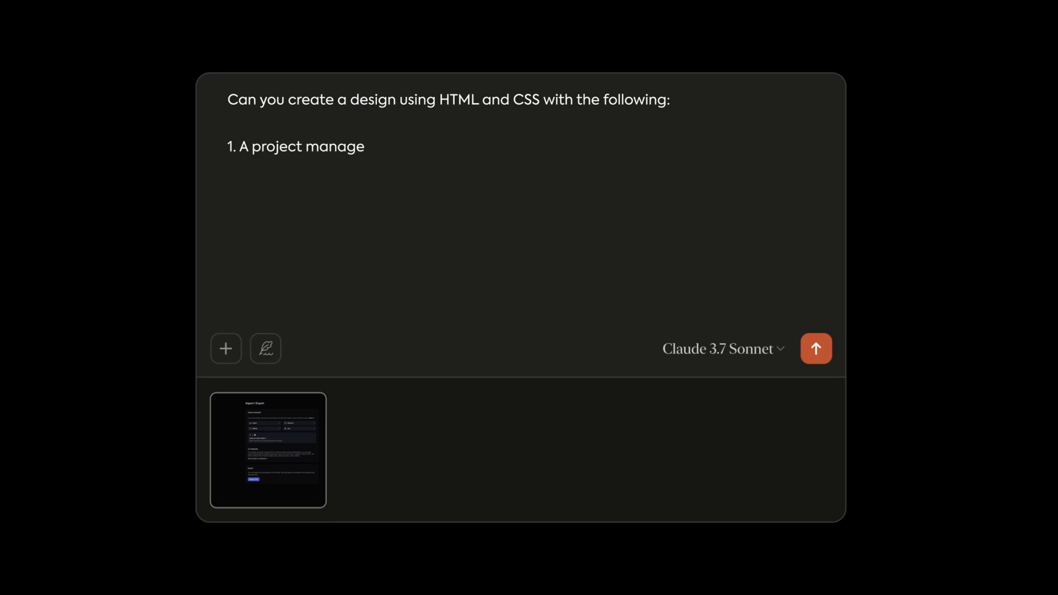
type("ment dashboard UI to allow users to track ongoing projects and see tasks with")
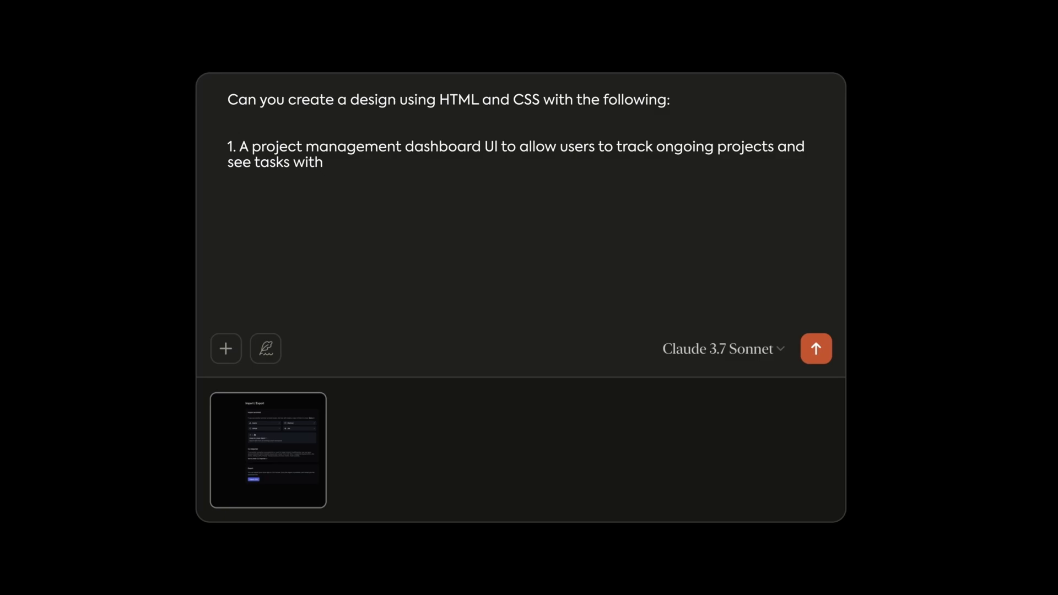
type("a similar look and feel the the refer")
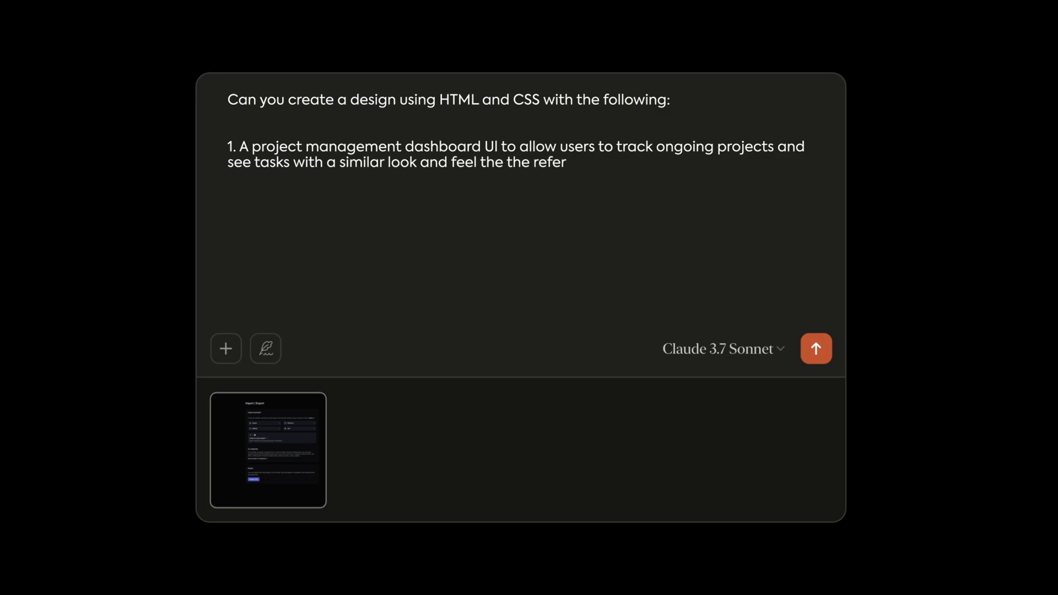
type("ence image attached")
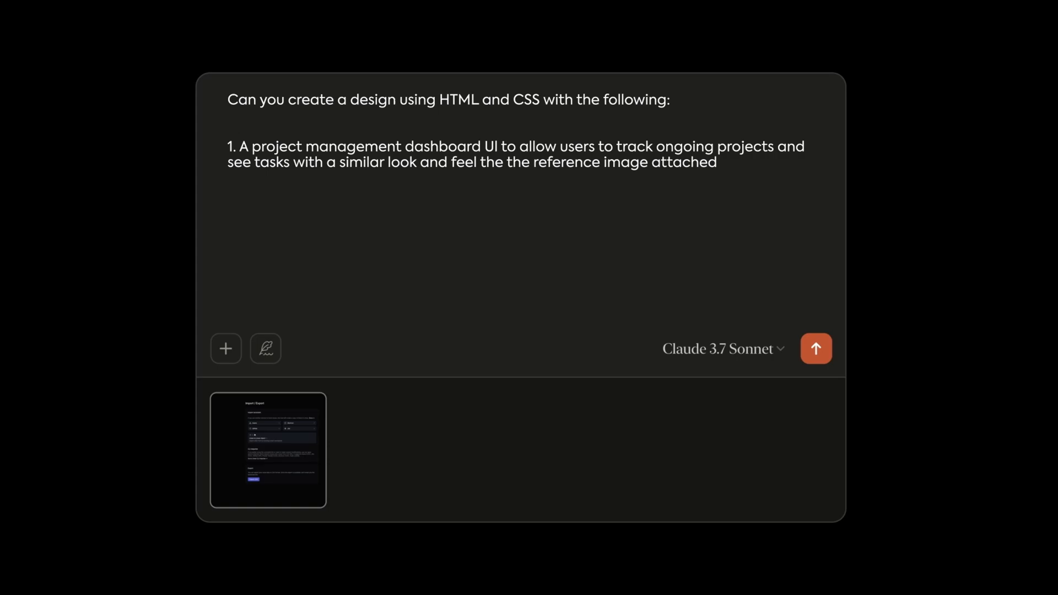
Step: Specify an icon sidebar, progress tracker and purple Gantt chart in dark grey-blues and grey-purples
type("2. The design should have a simple side bar with ic")
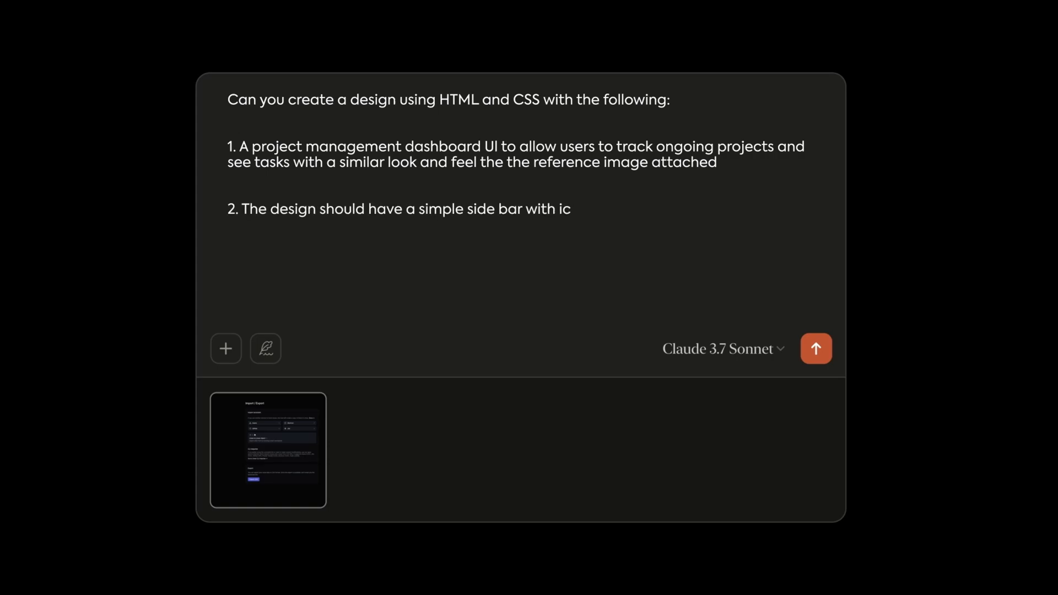
type("ons and labels. It should also have a progress tracker like in the reference image attached.")
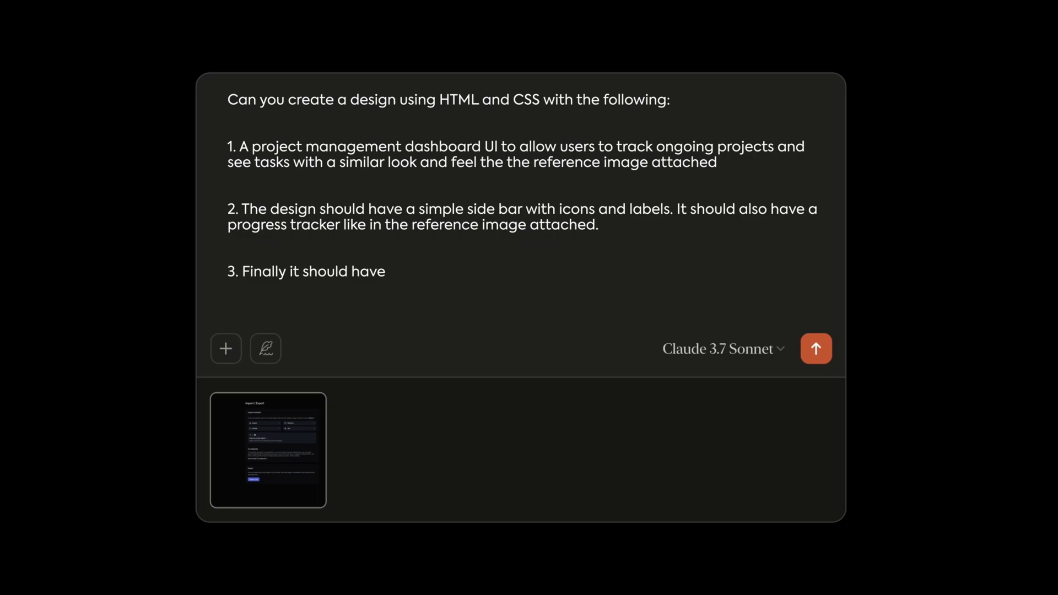
type("a calendar-like task tracker gantt chart with purple from the")
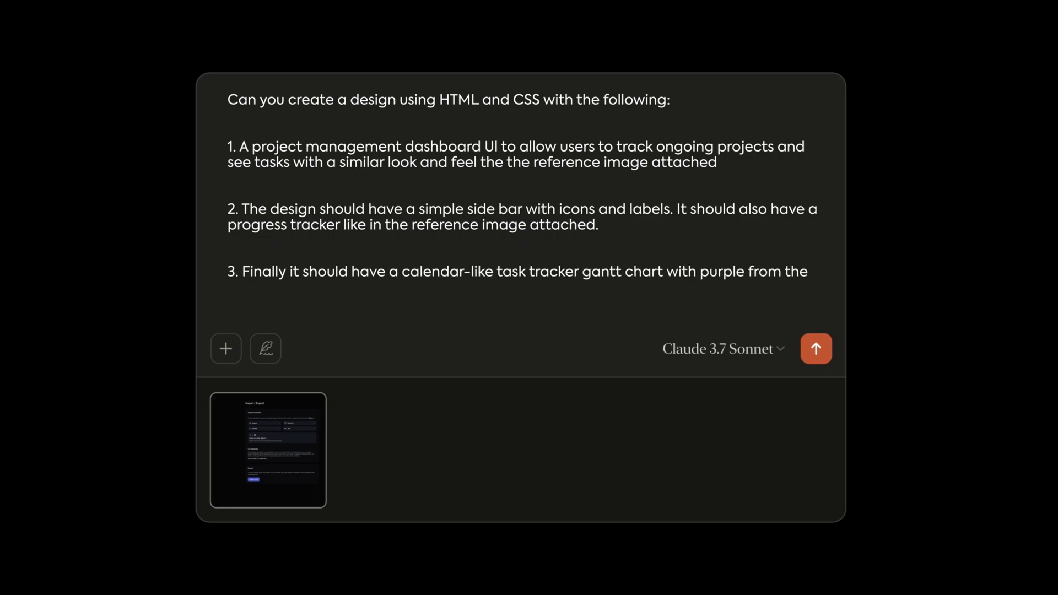
type("reference image, and very dark grey-blues and grey-purples fo")
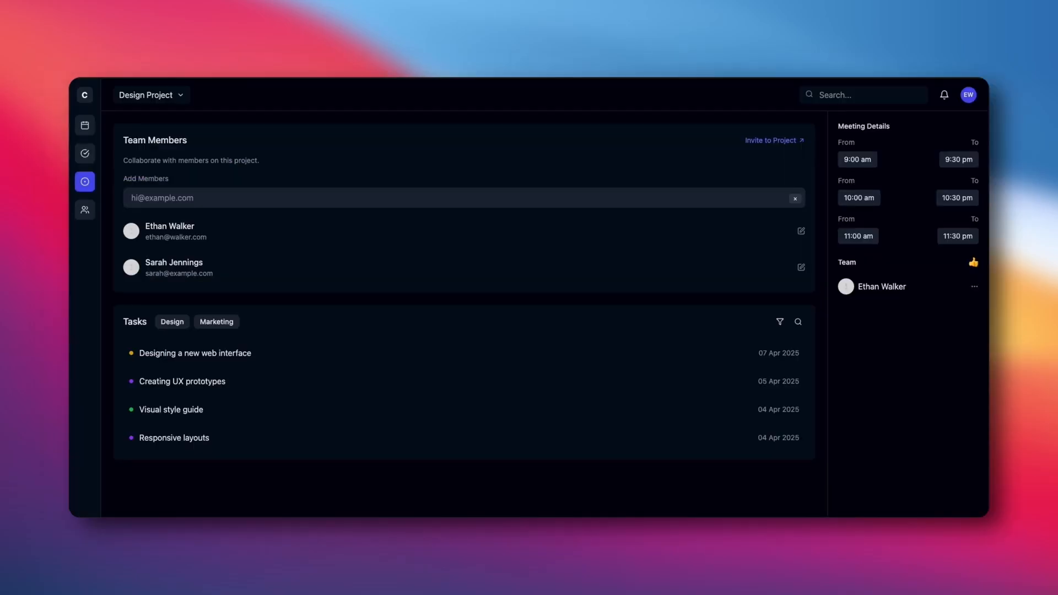
mouse_move(101, 166)
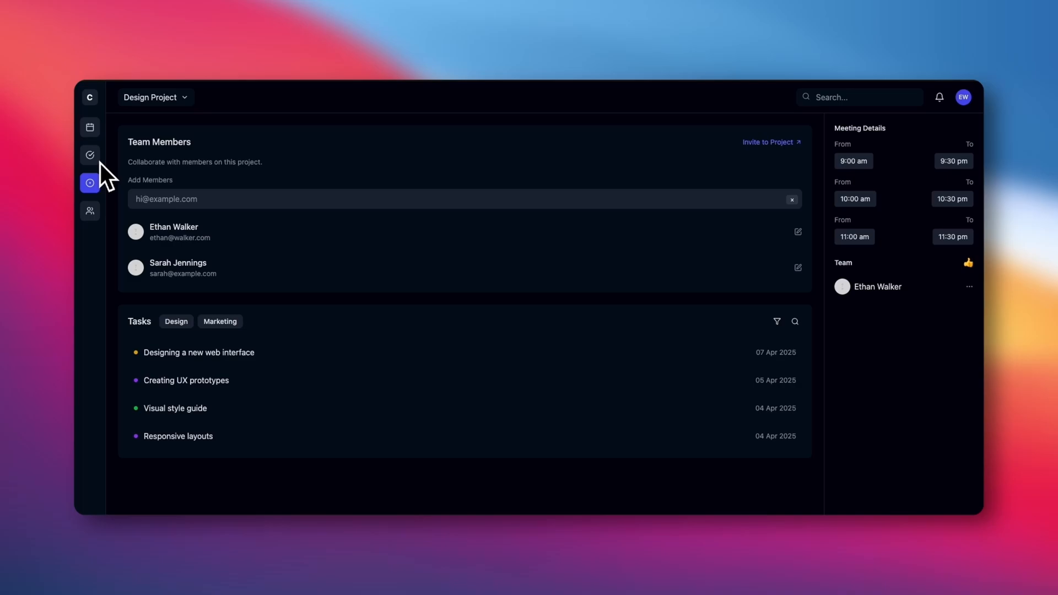
mouse_move(168, 111)
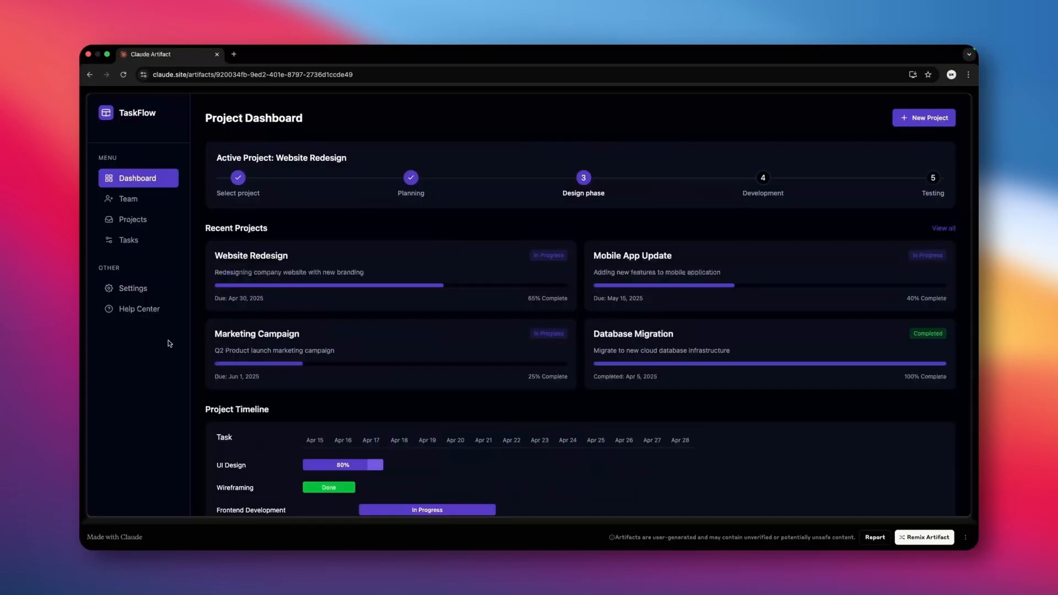
scroll("down", 3)
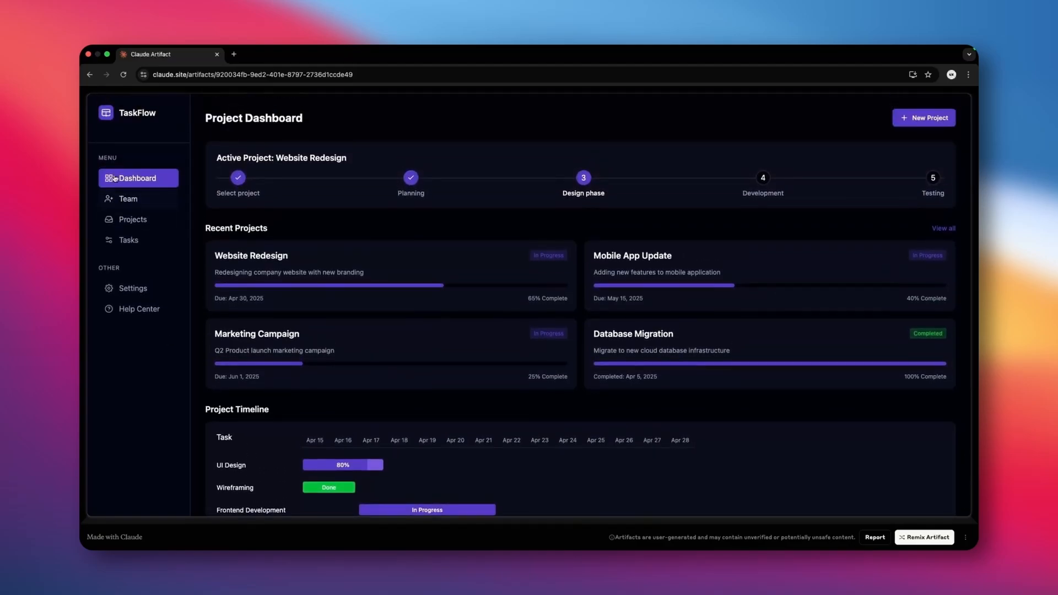
mouse_move(128, 241)
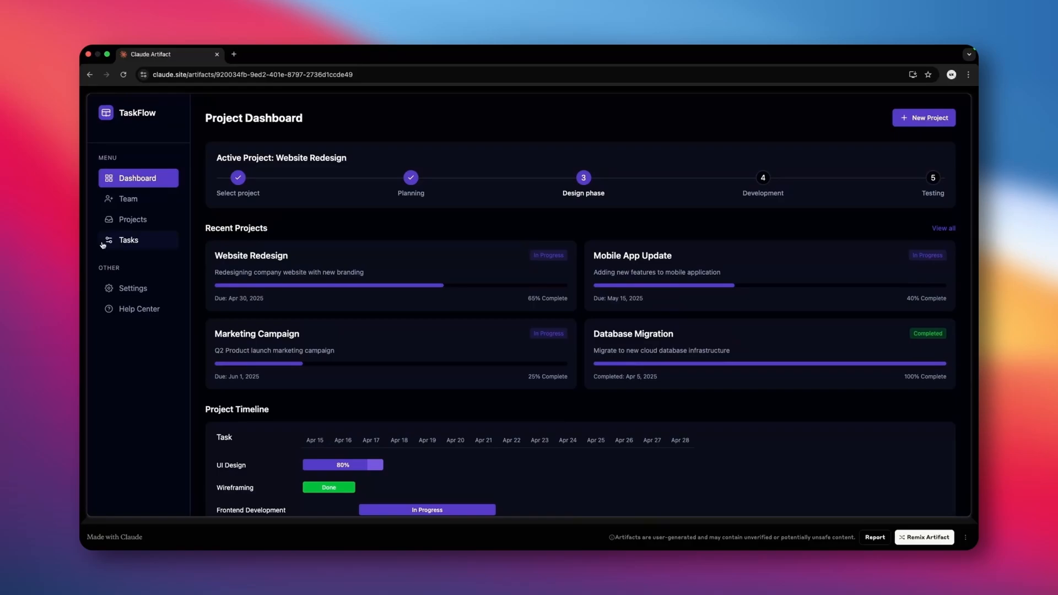
mouse_move(369, 307)
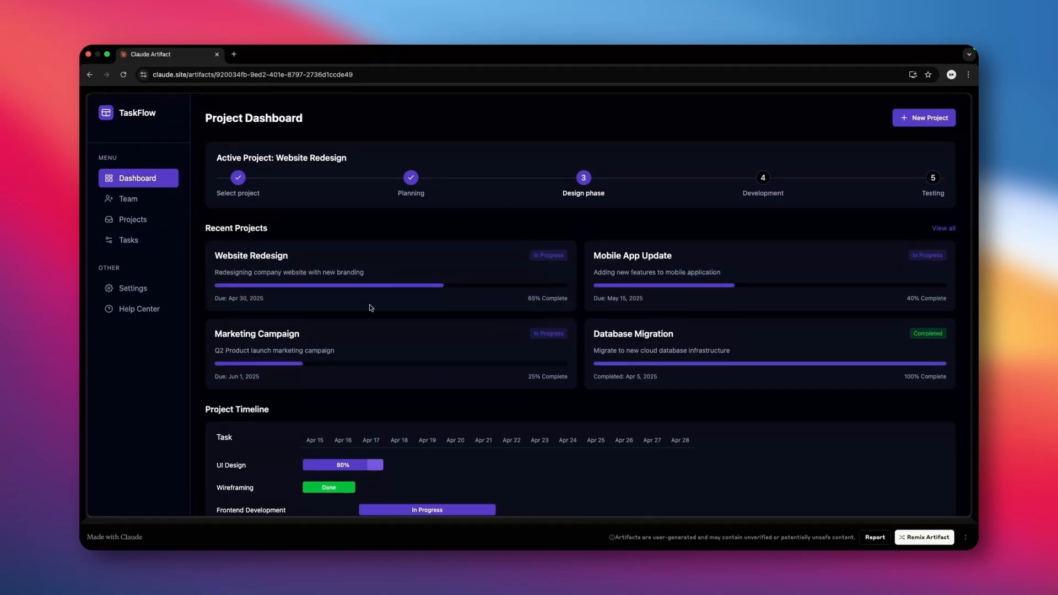
mouse_move(435, 353)
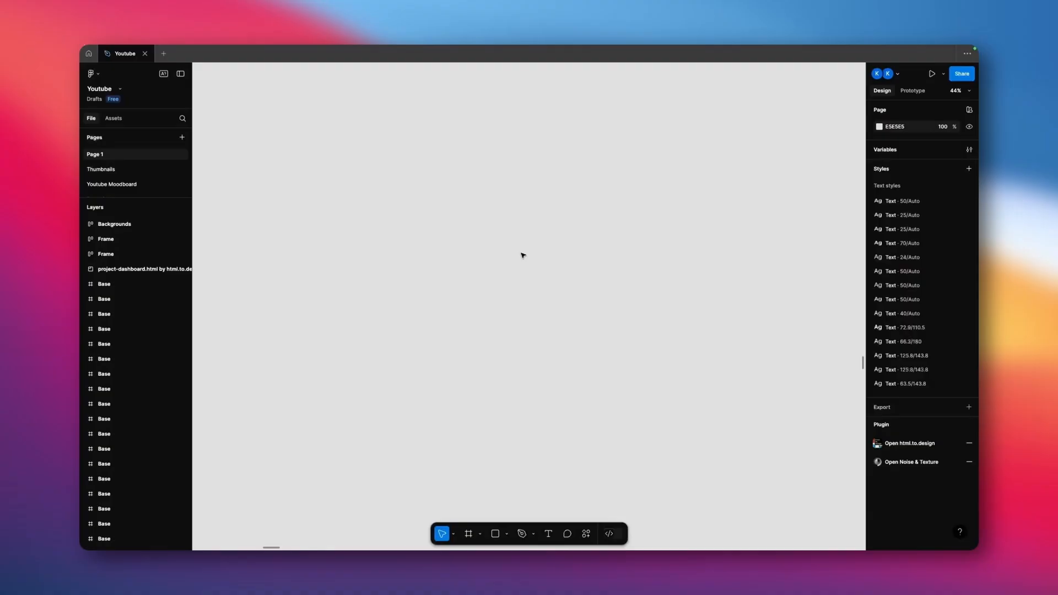
Step: Launch the html.to.design plugin from Actions and switch it to File import
left_click(585, 534)
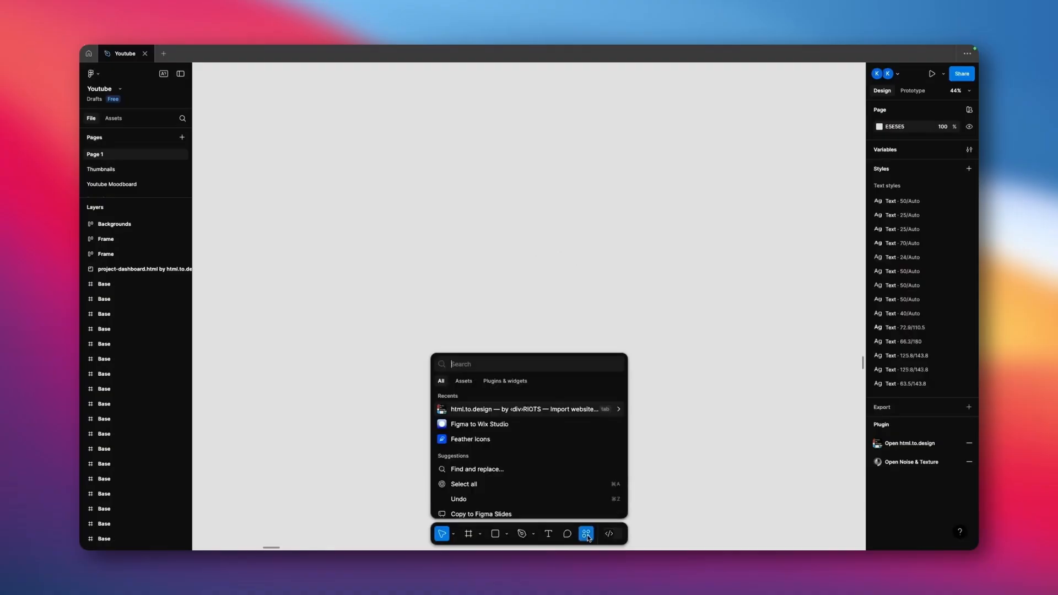
mouse_move(473, 410)
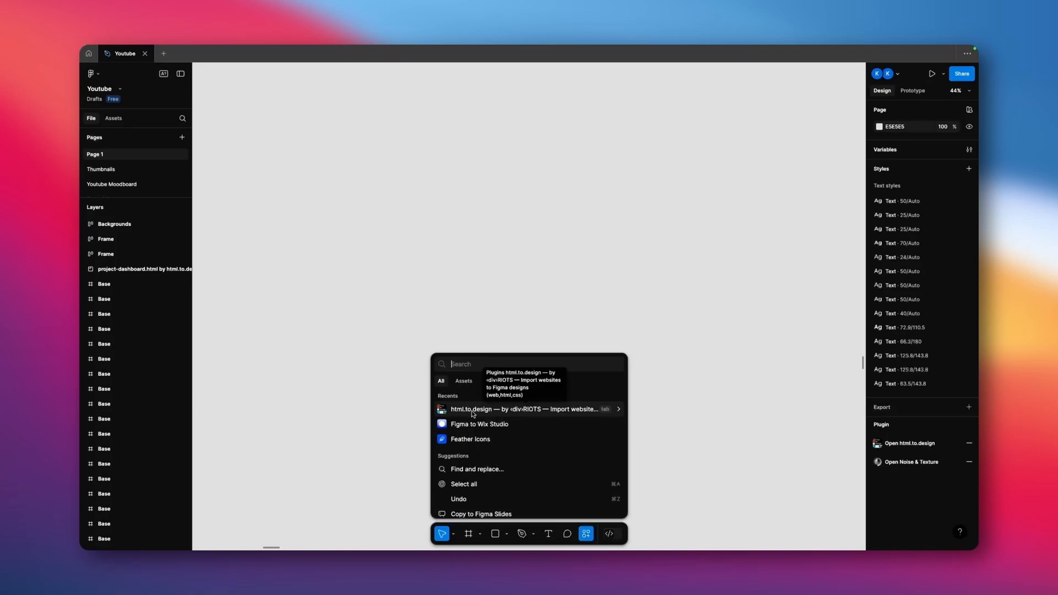
left_click(524, 409)
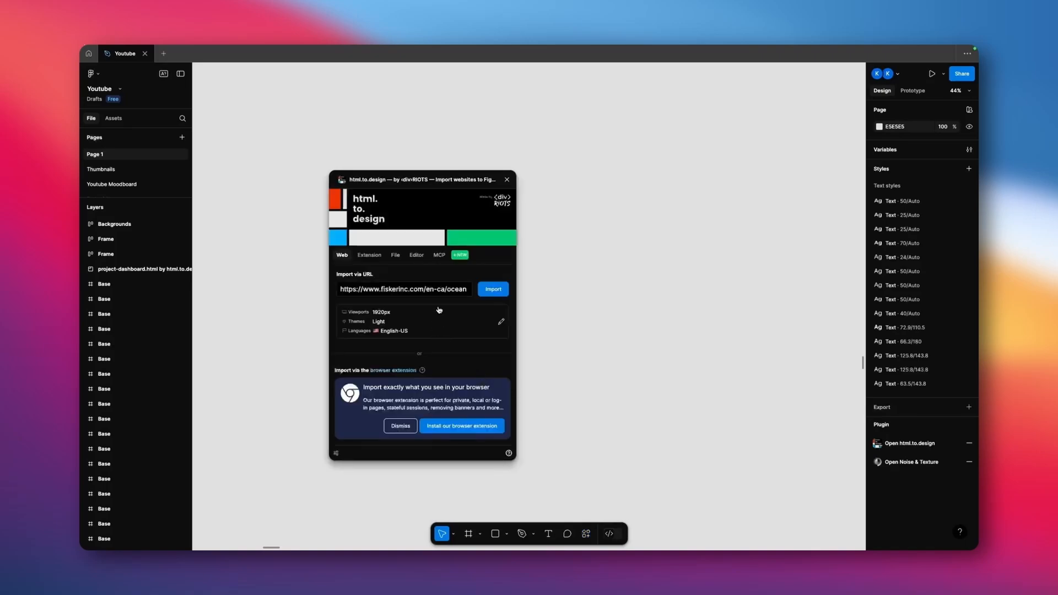
left_click(394, 255)
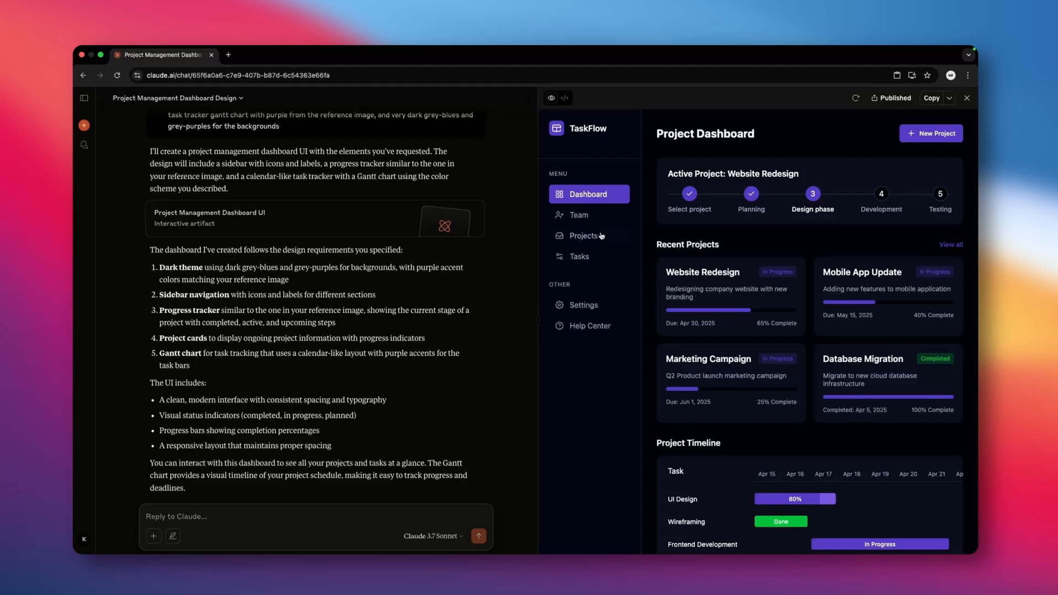
Step: Download the TaskFlow dashboard artifact as an HTML file from the Copy dropdown
left_click(949, 98)
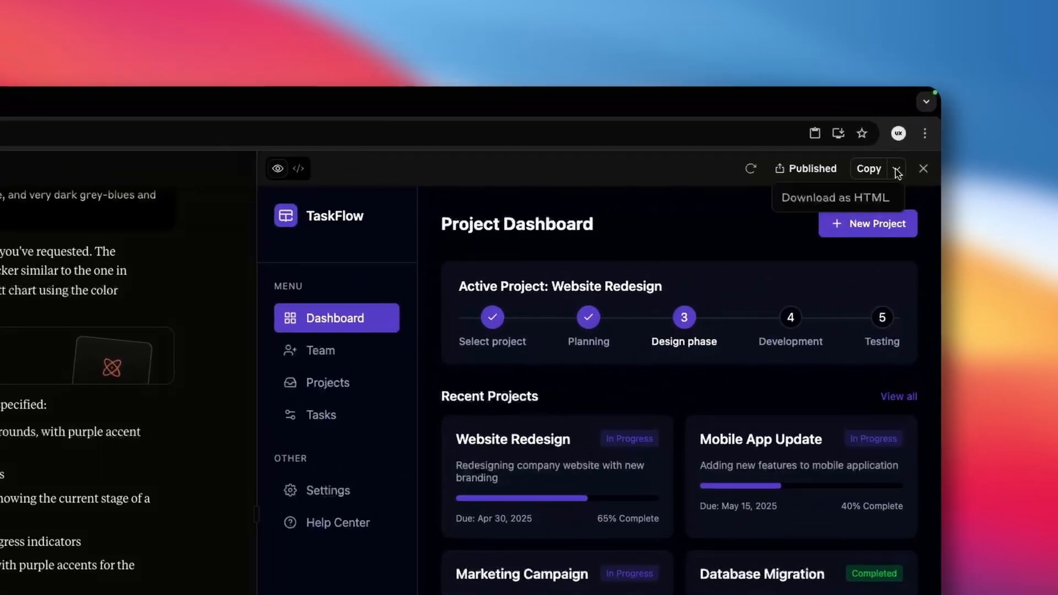
left_click(835, 197)
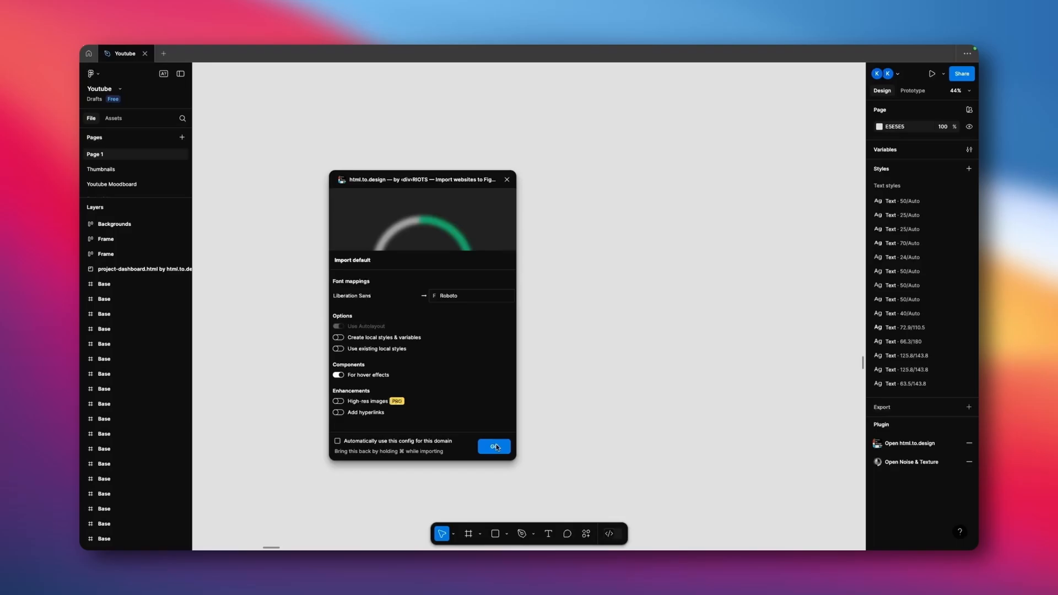
Step: Confirm the html.to.design import with default font mapping to place the dashboard on the canvas
left_click(494, 447)
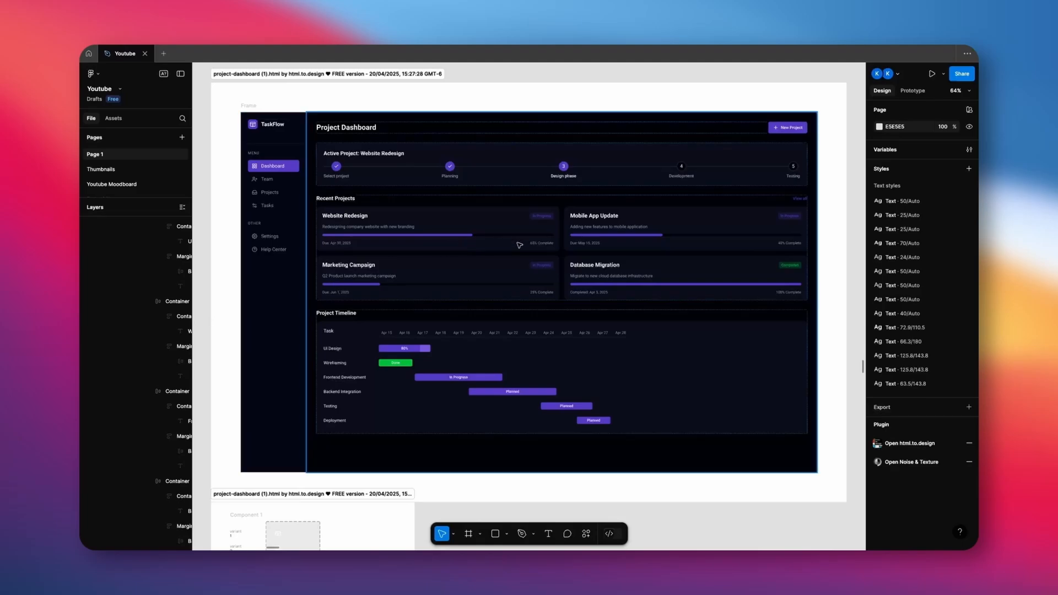
left_click(468, 288)
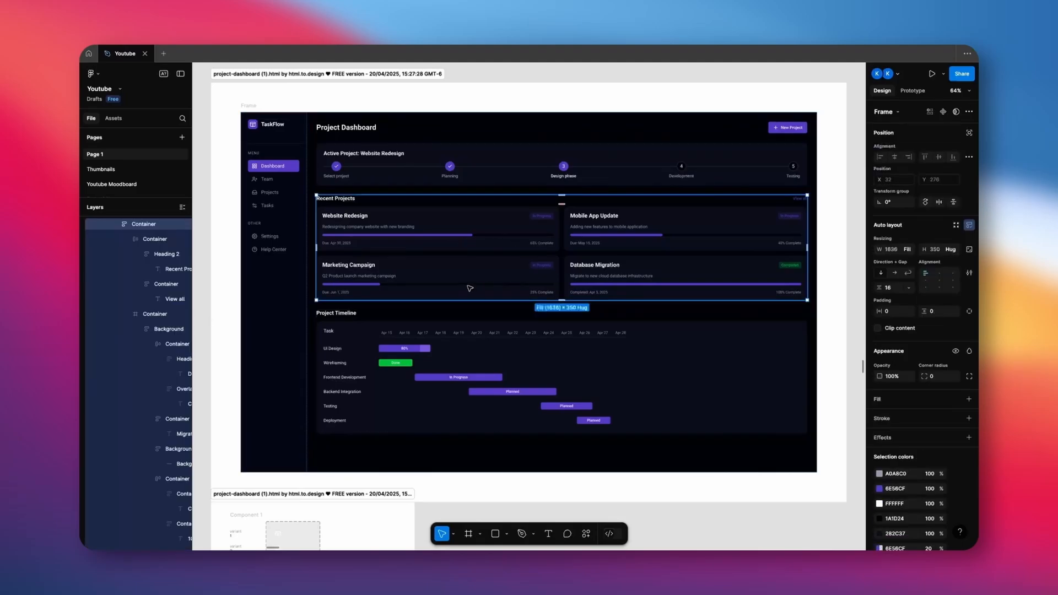
left_click(437, 279)
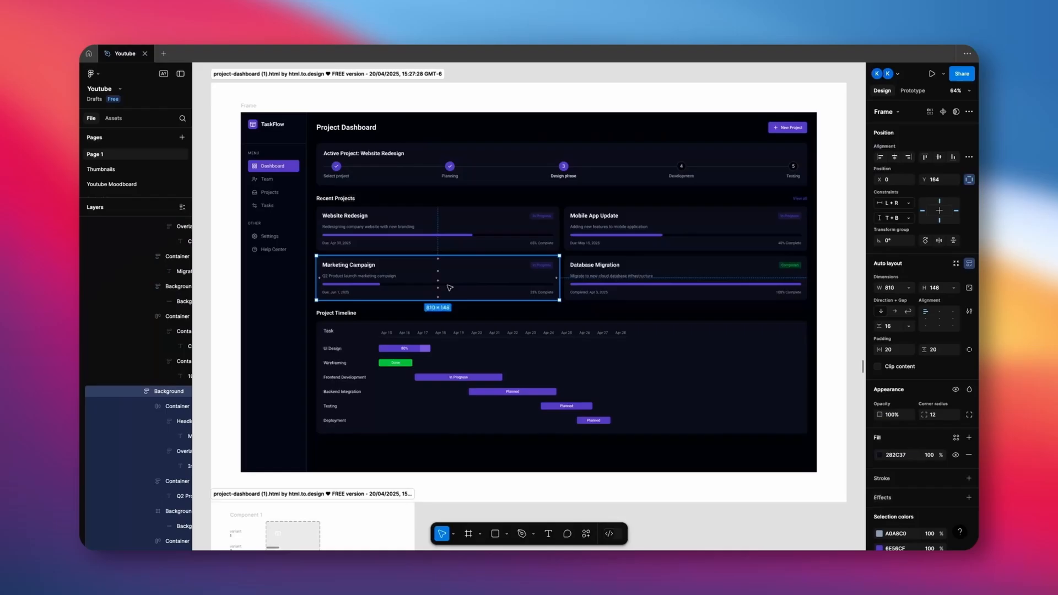
left_click(934, 74)
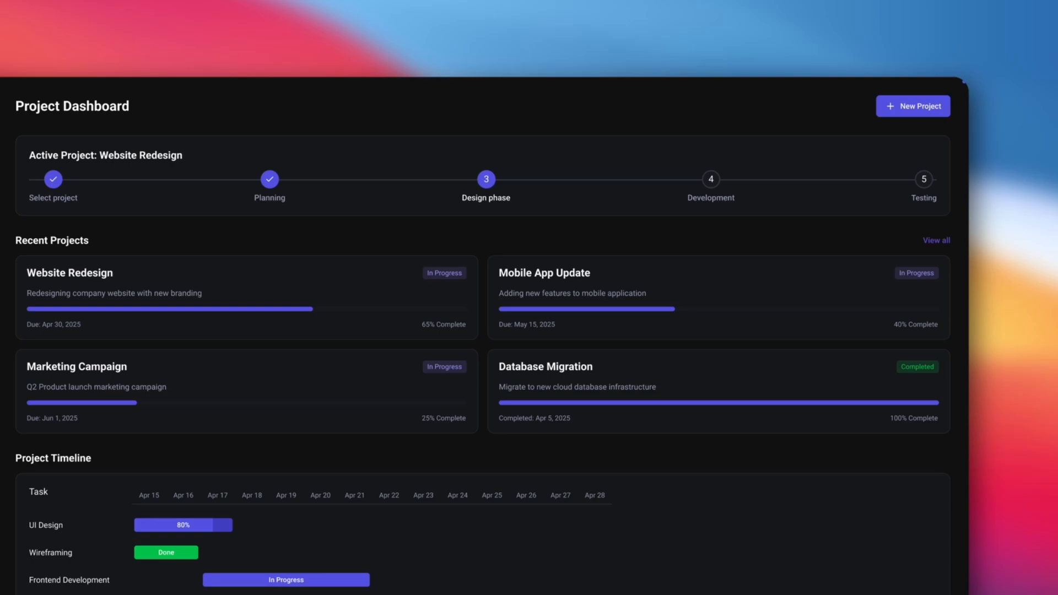
Step: Scroll the dashboard to the timeline's Frontend Development bar and back
scroll("down", 3)
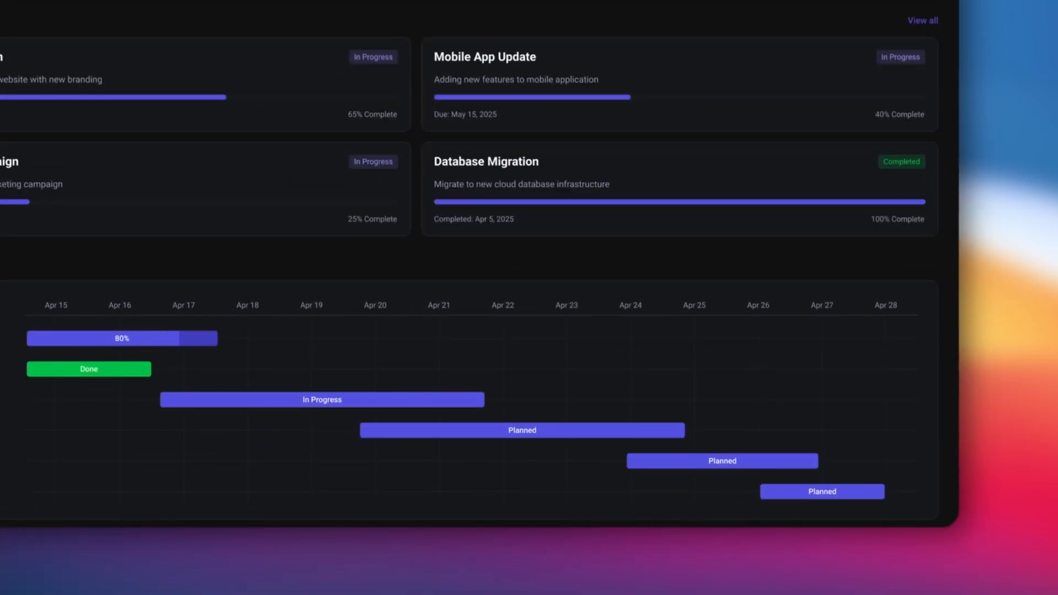
mouse_move(155, 324)
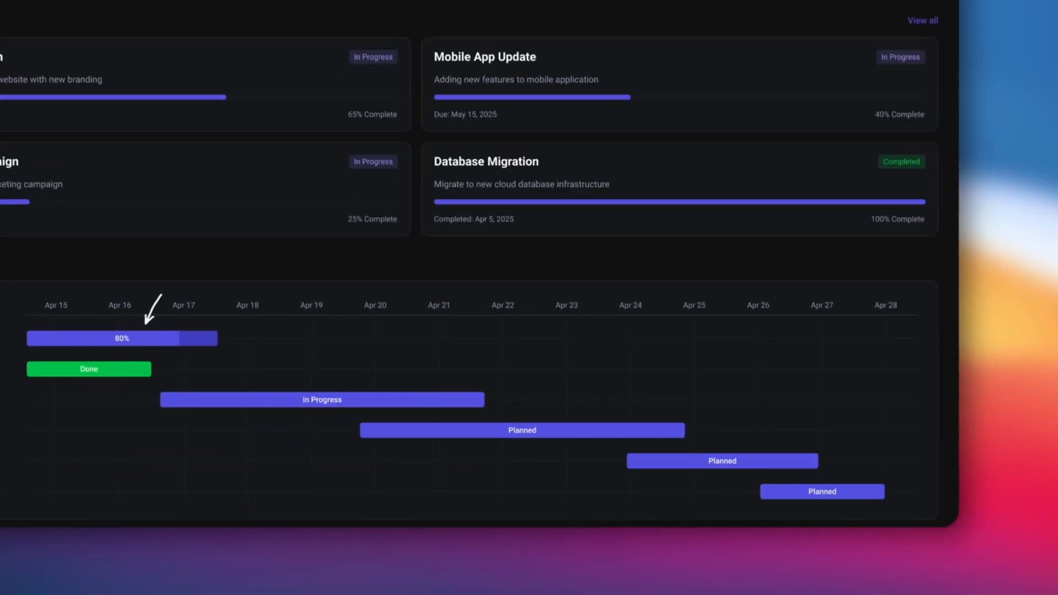
mouse_move(210, 304)
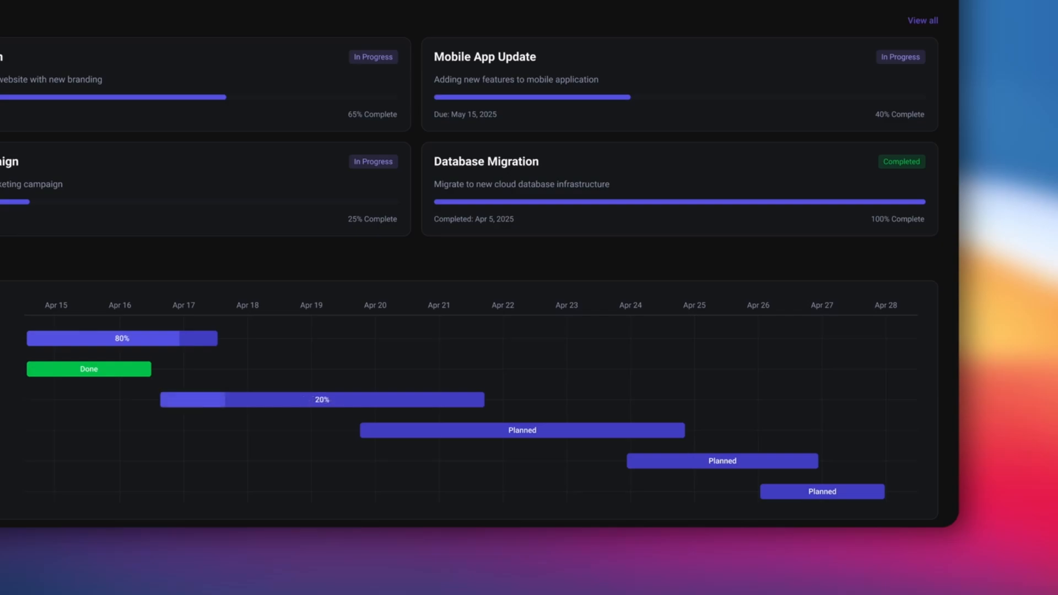
scroll("up", 3)
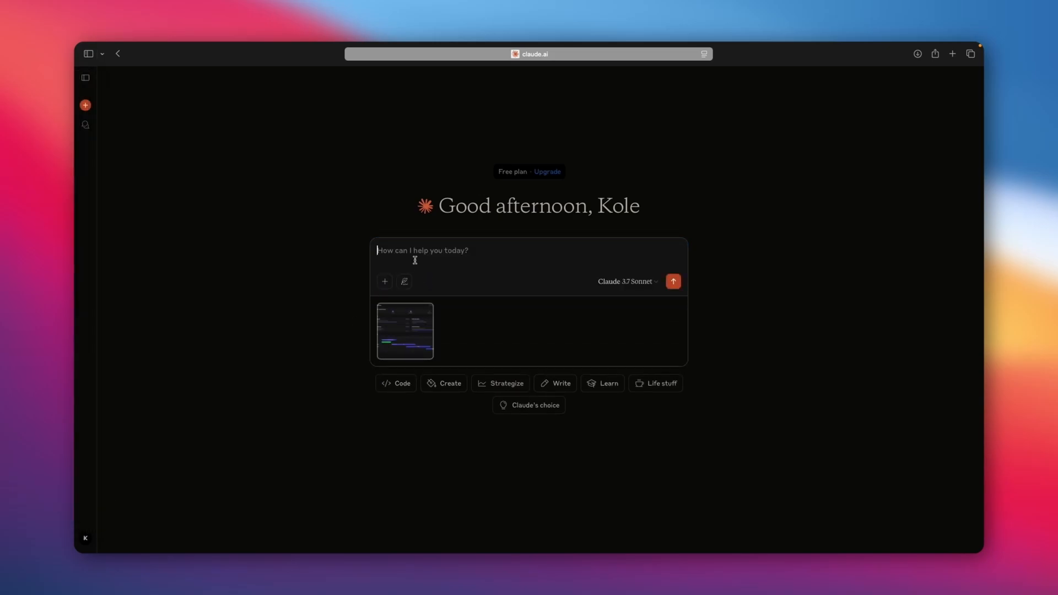
Step: Begin the follow-up prompt with "Can you make" beside the attached timeline screenshot
type("Can you make")
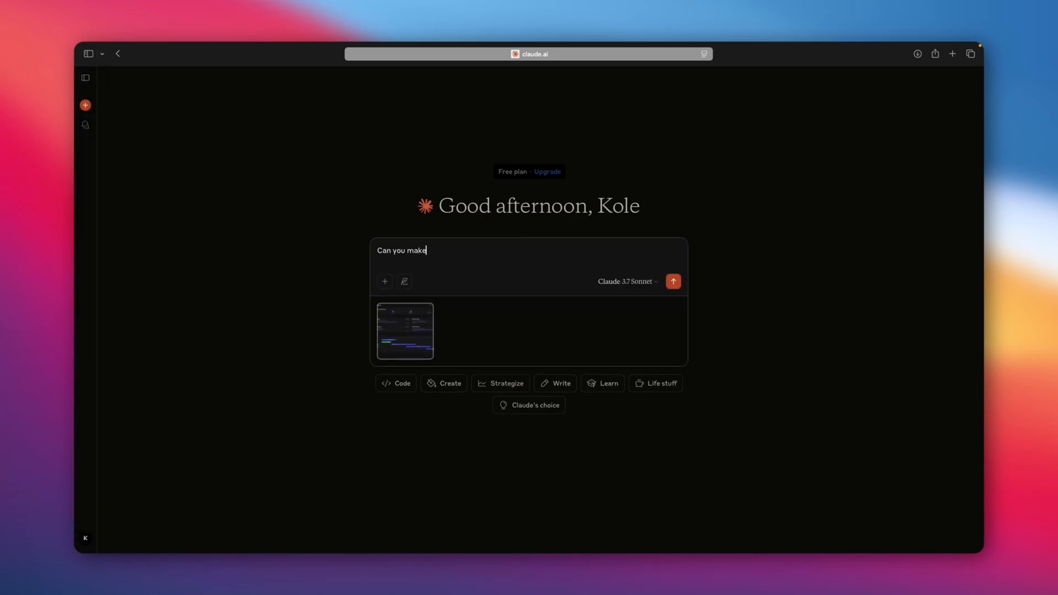